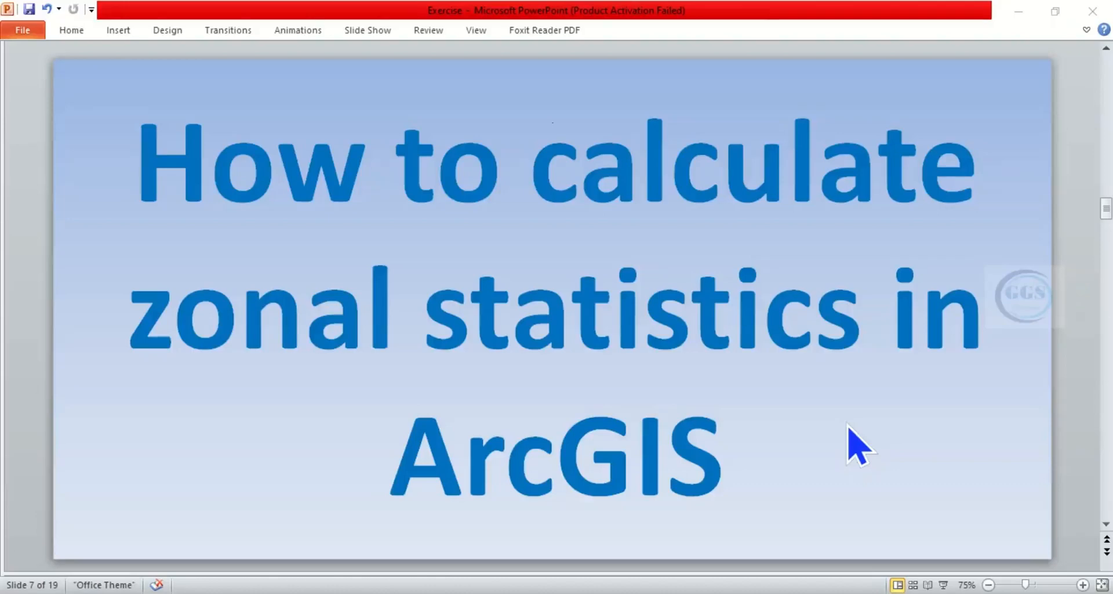
pyautogui.moveTo(685, 207)
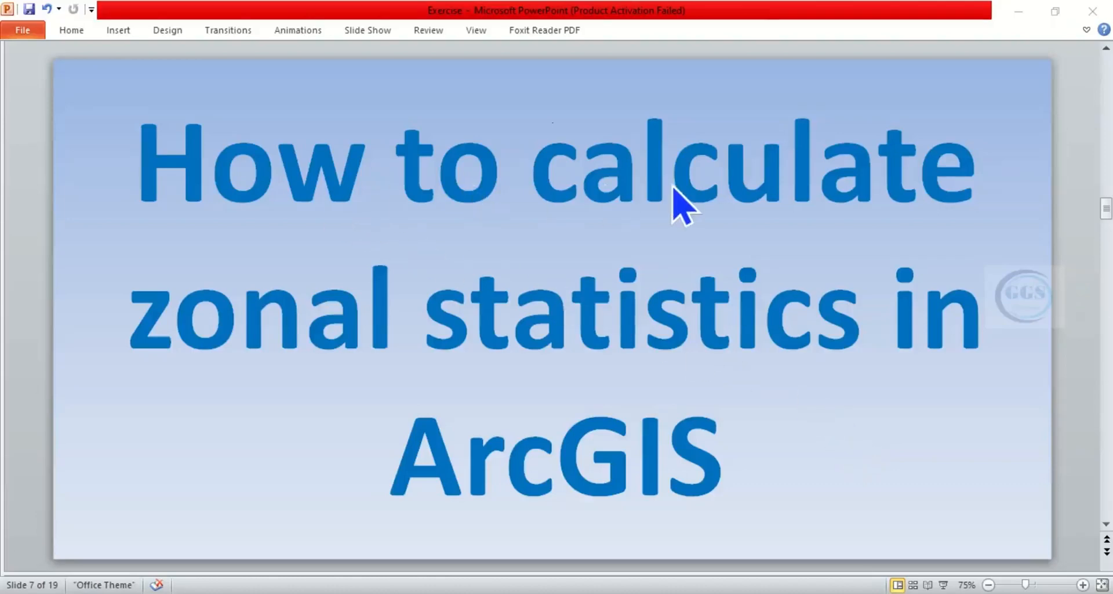
pyautogui.moveTo(599, 373)
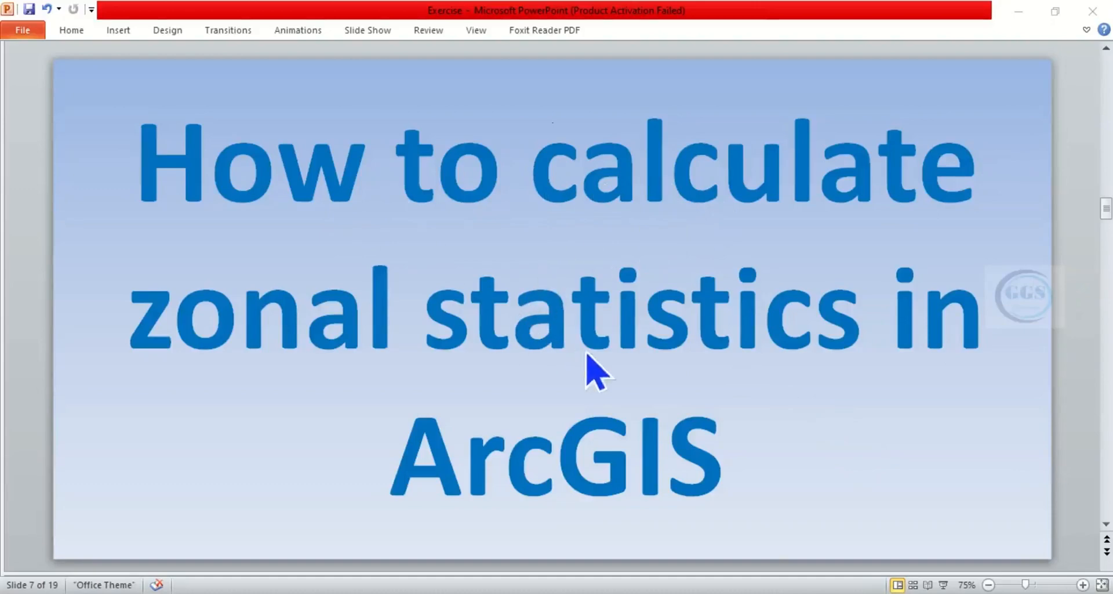
pyautogui.moveTo(686, 440)
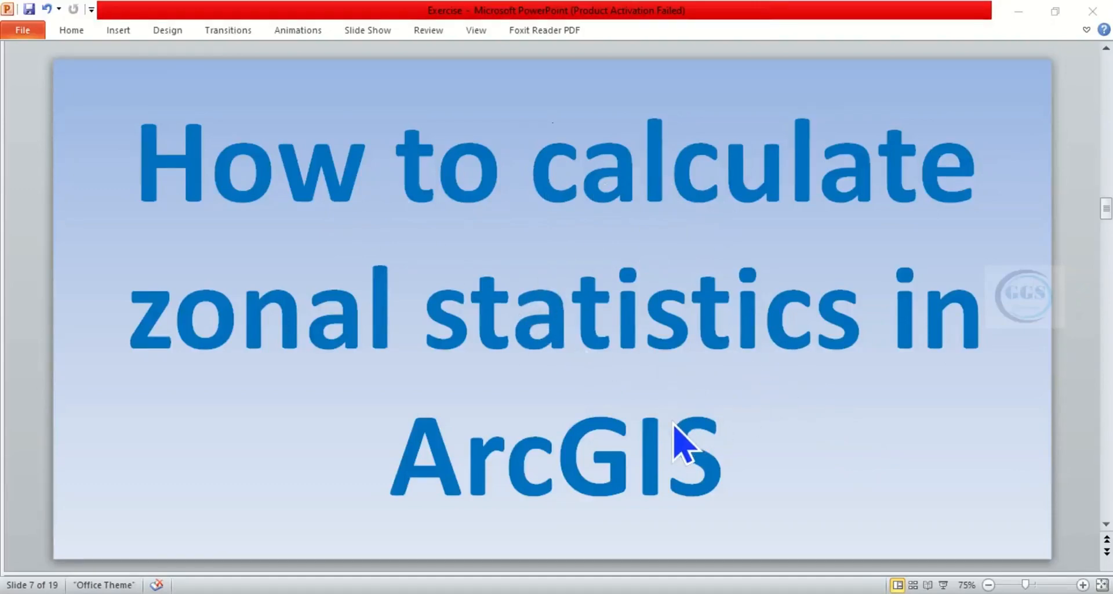
pyautogui.moveTo(600, 521)
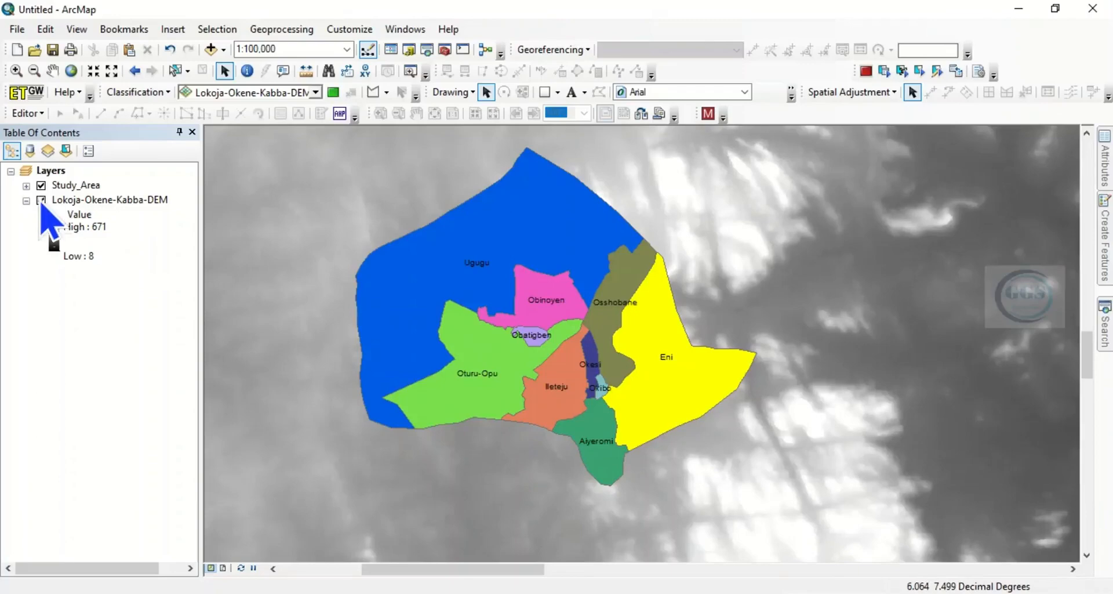
# Step: View the Study_Area attribute table, then reach the Spatial Analyst Zonal toolset in ArcToolbox
pyautogui.click(41, 200)
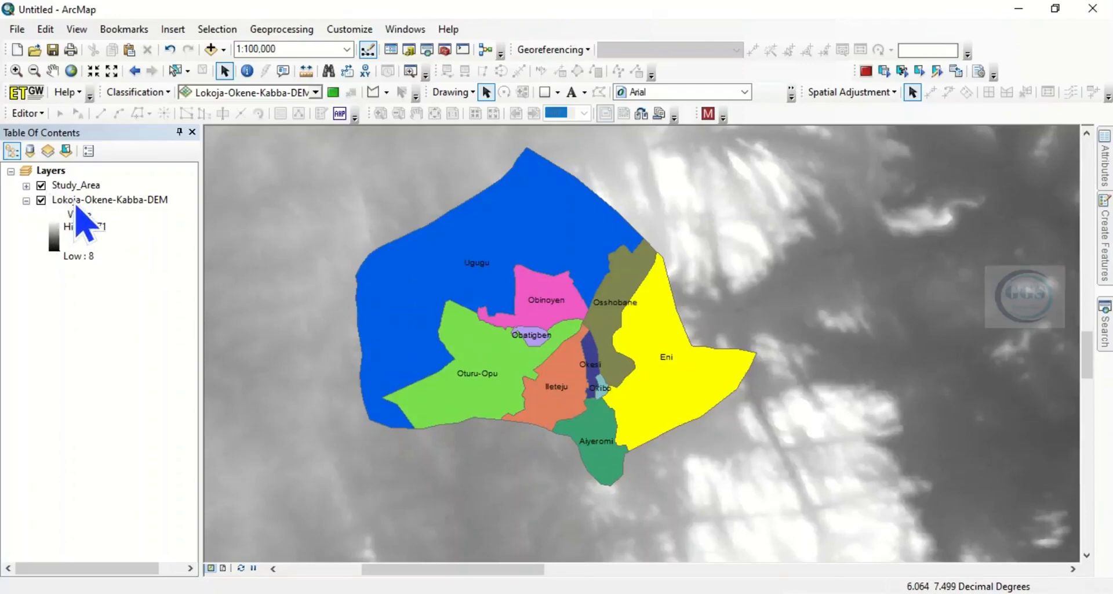
pyautogui.moveTo(100, 227)
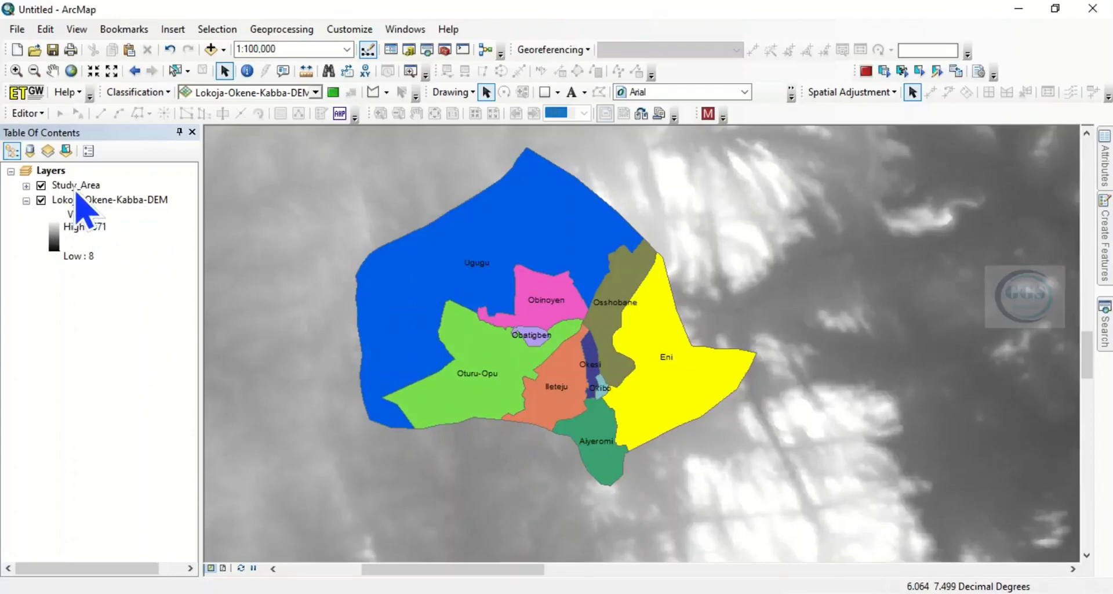
pyautogui.rightClick(75, 184)
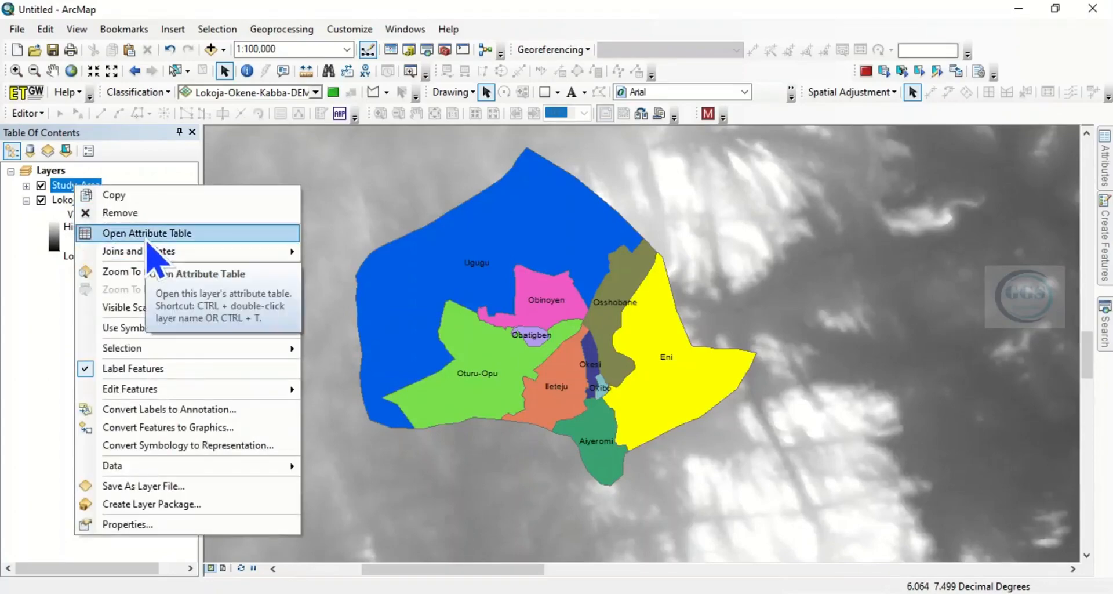
pyautogui.click(146, 233)
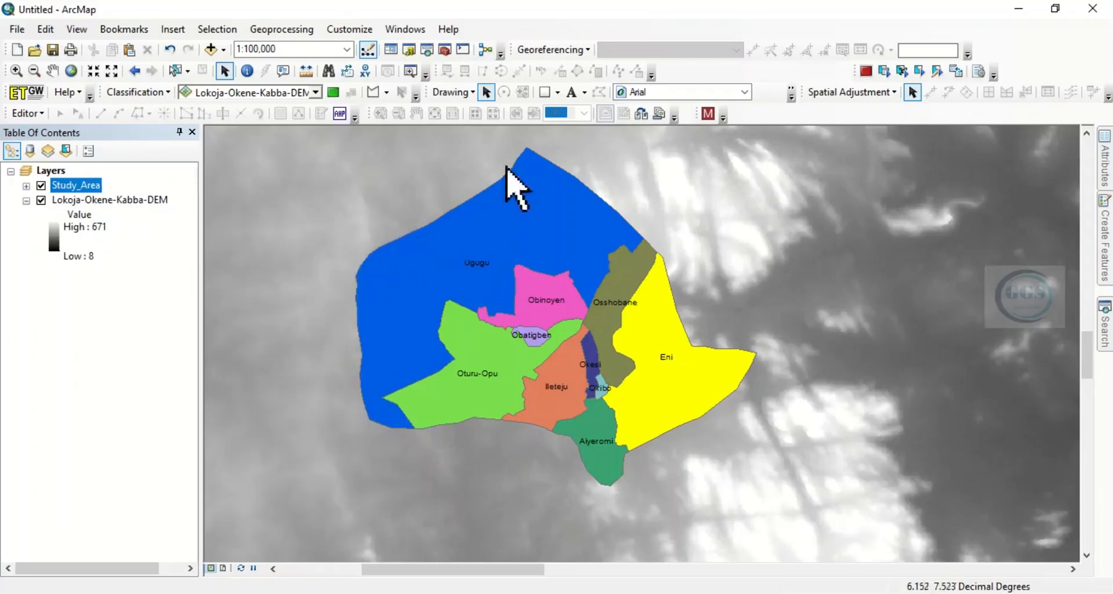
pyautogui.moveTo(446, 48)
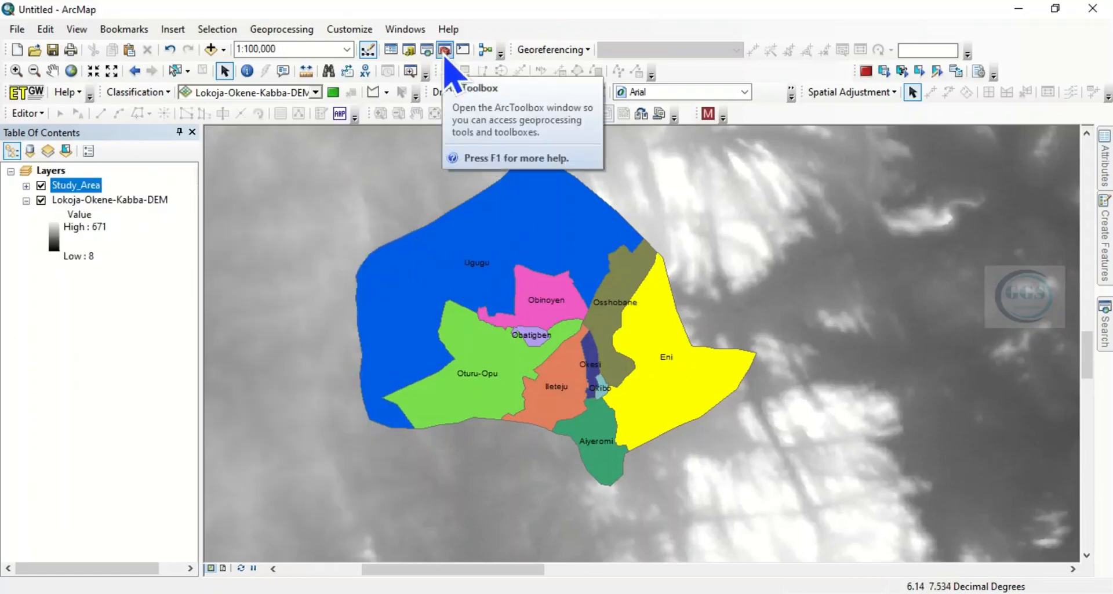
pyautogui.click(444, 49)
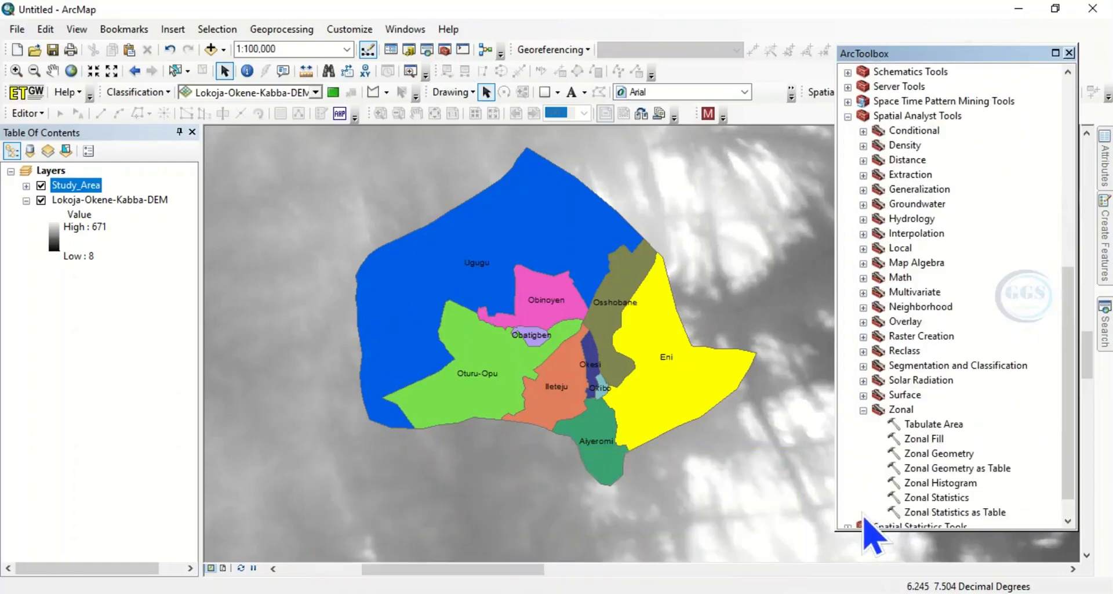
pyautogui.moveTo(936, 498)
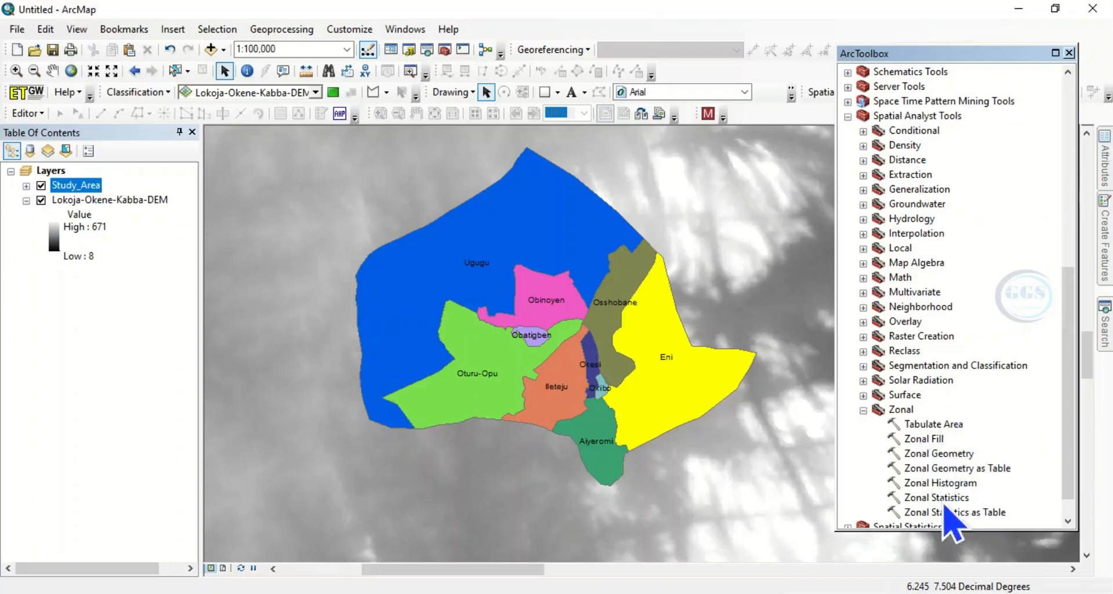
pyautogui.moveTo(933, 529)
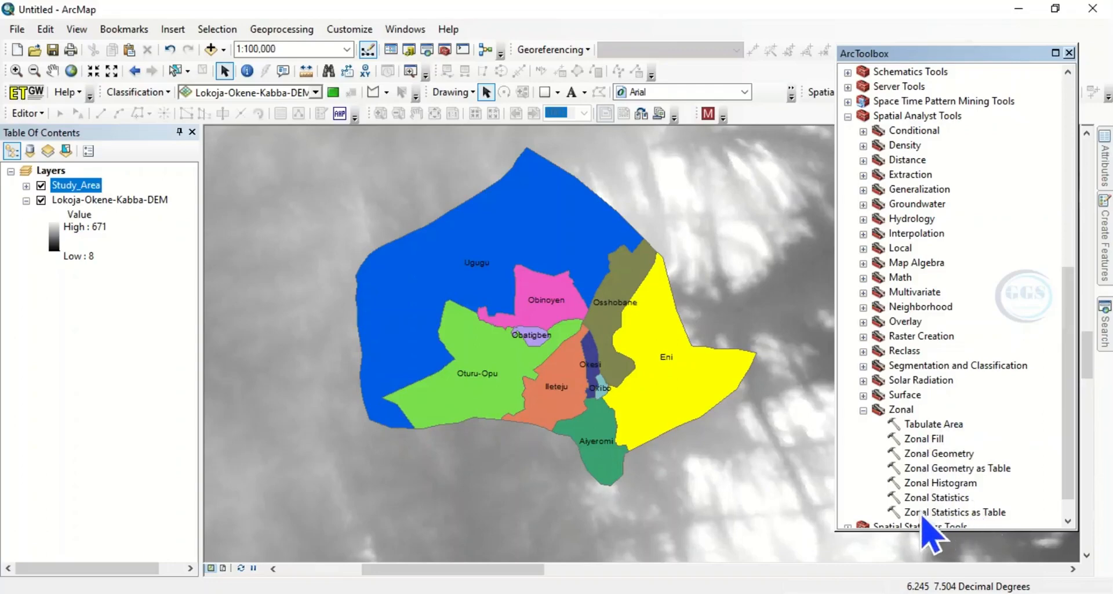
pyautogui.moveTo(986, 535)
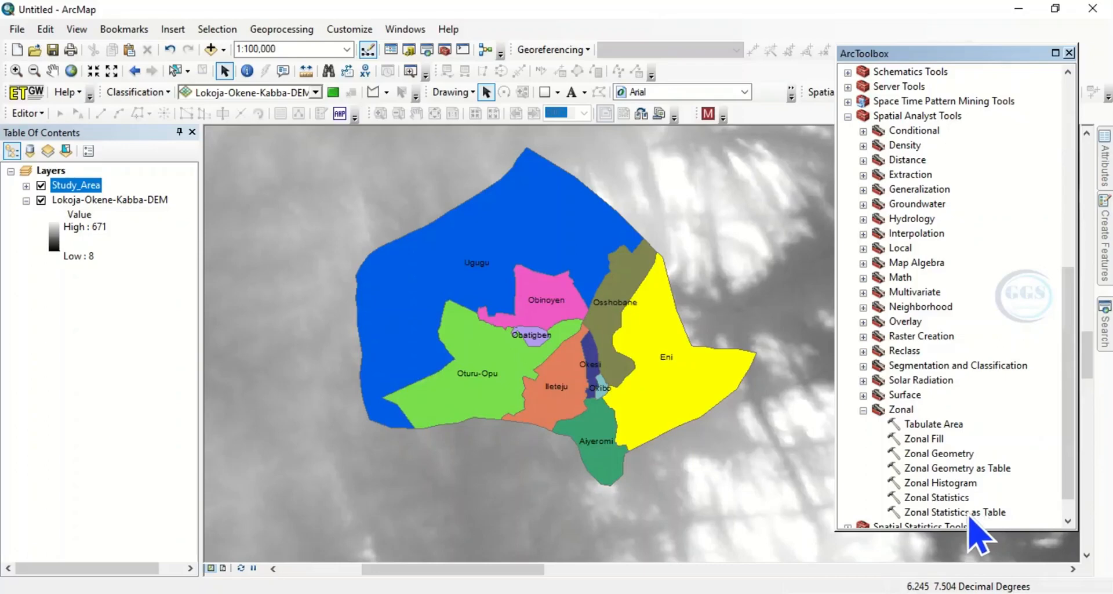
# Step: In Zonal Statistics as Table, use Study_Area by ward_name as zones and the Lokoja-Okene-Kabba DEM as value raster
pyautogui.doubleClick(954, 513)
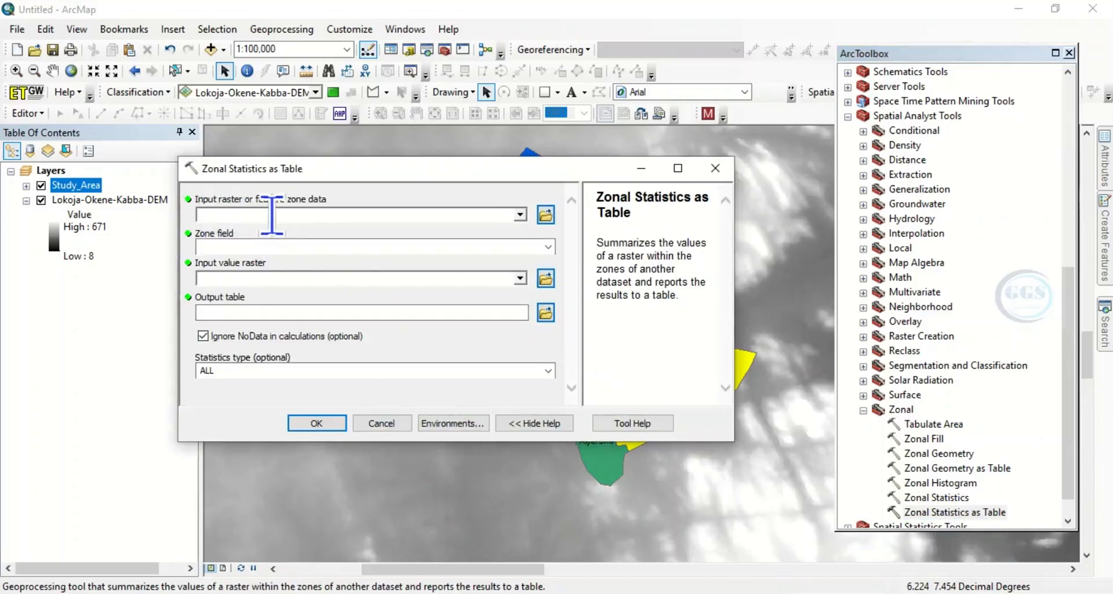
pyautogui.moveTo(341, 214)
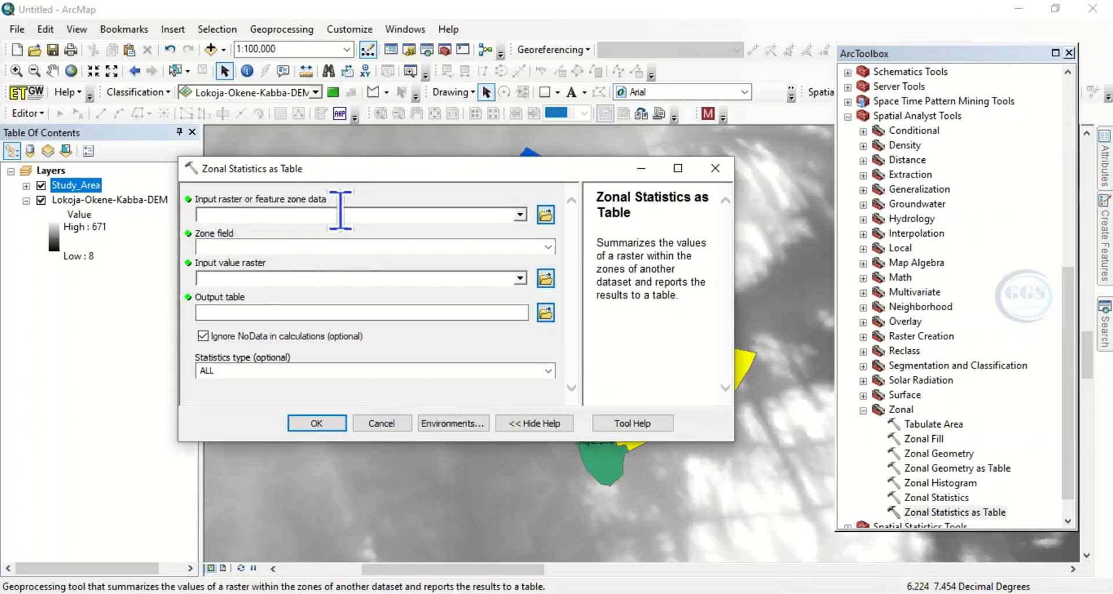
pyautogui.moveTo(502, 248)
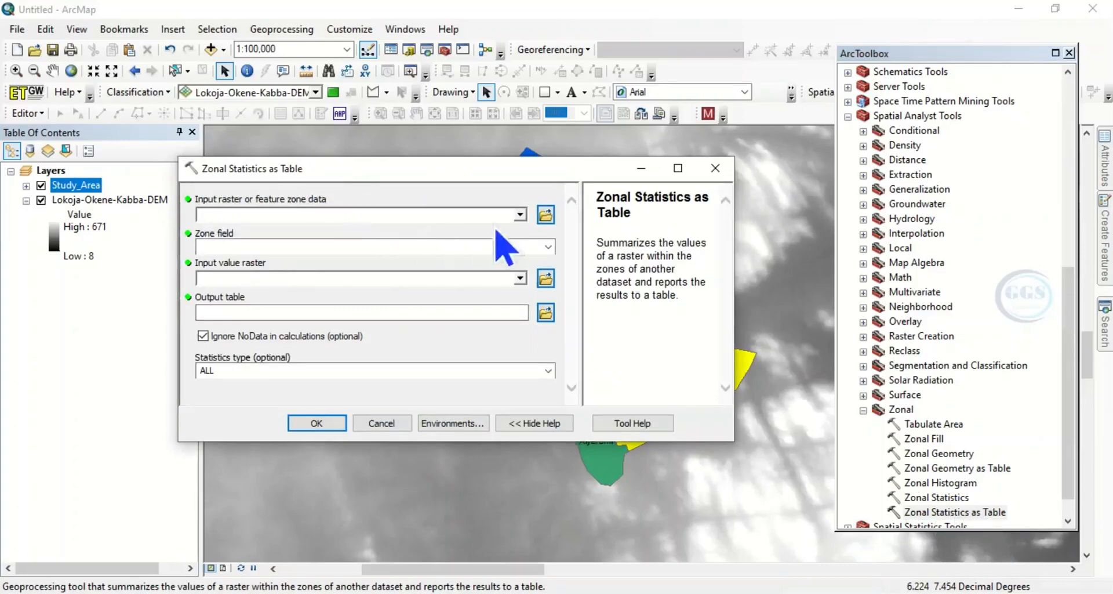
pyautogui.click(520, 213)
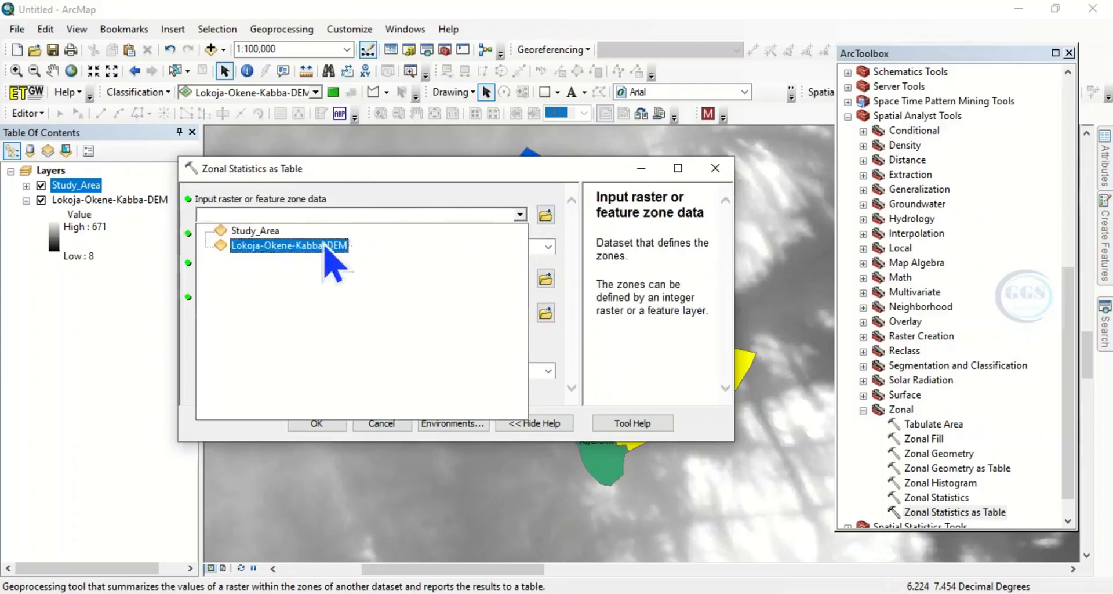
pyautogui.click(255, 230)
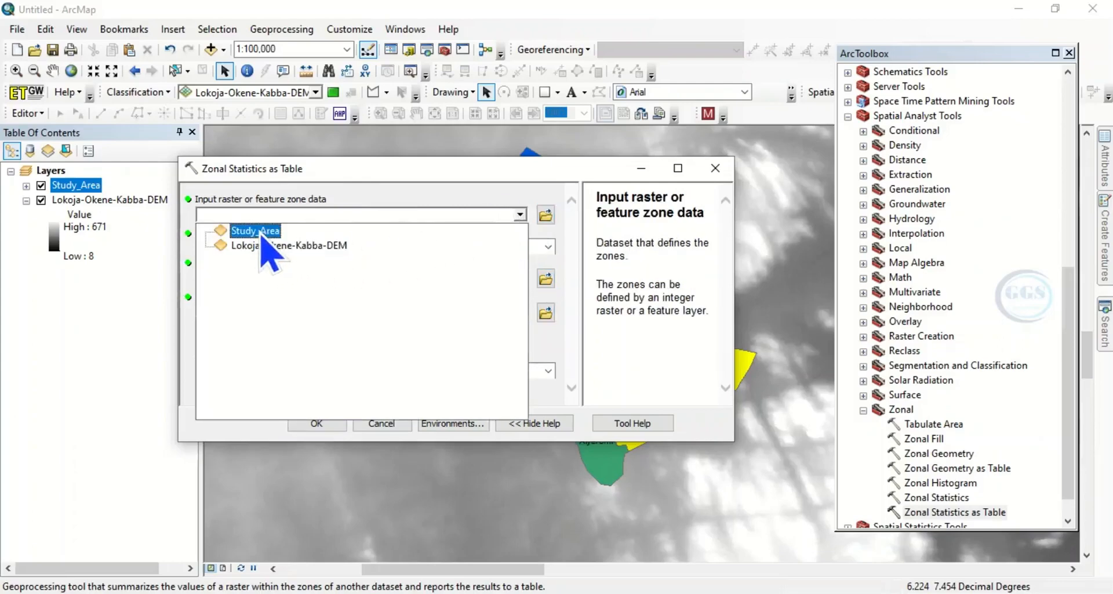
pyautogui.click(256, 230)
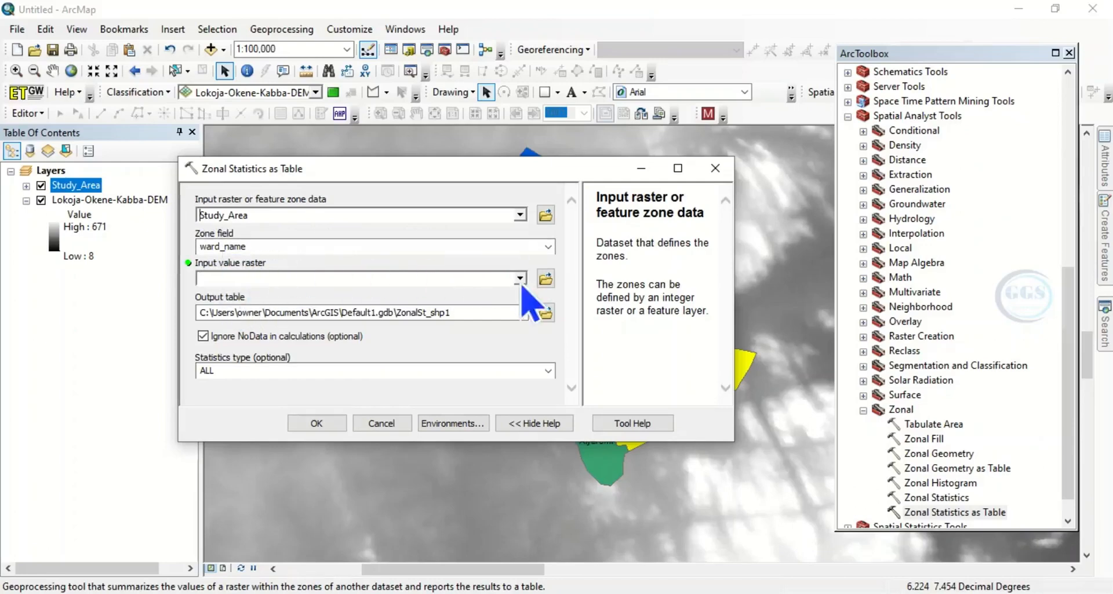
pyautogui.click(519, 277)
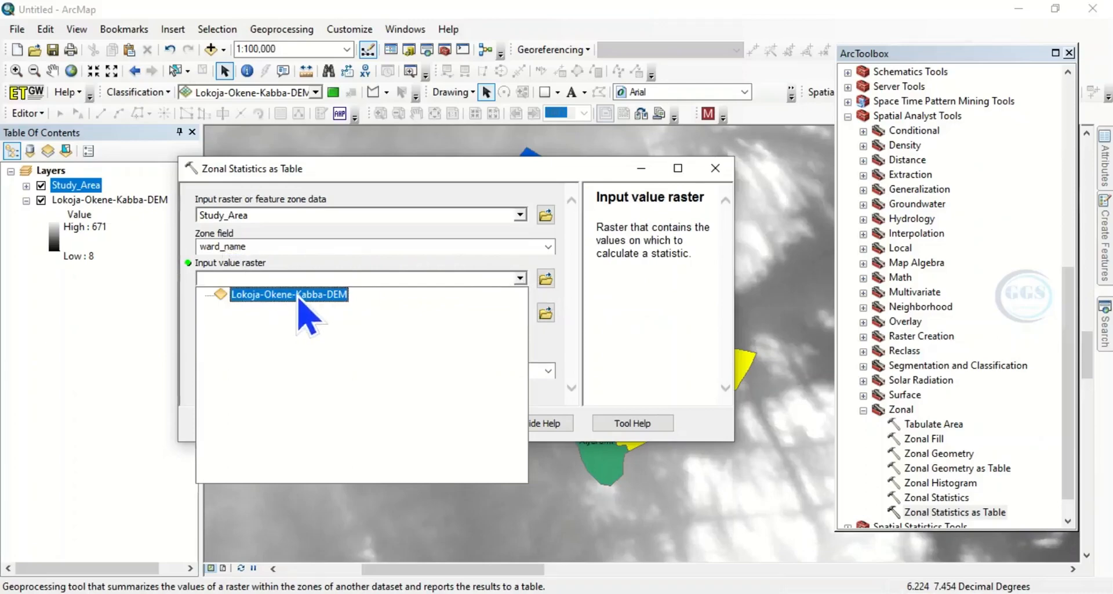
pyautogui.click(289, 294)
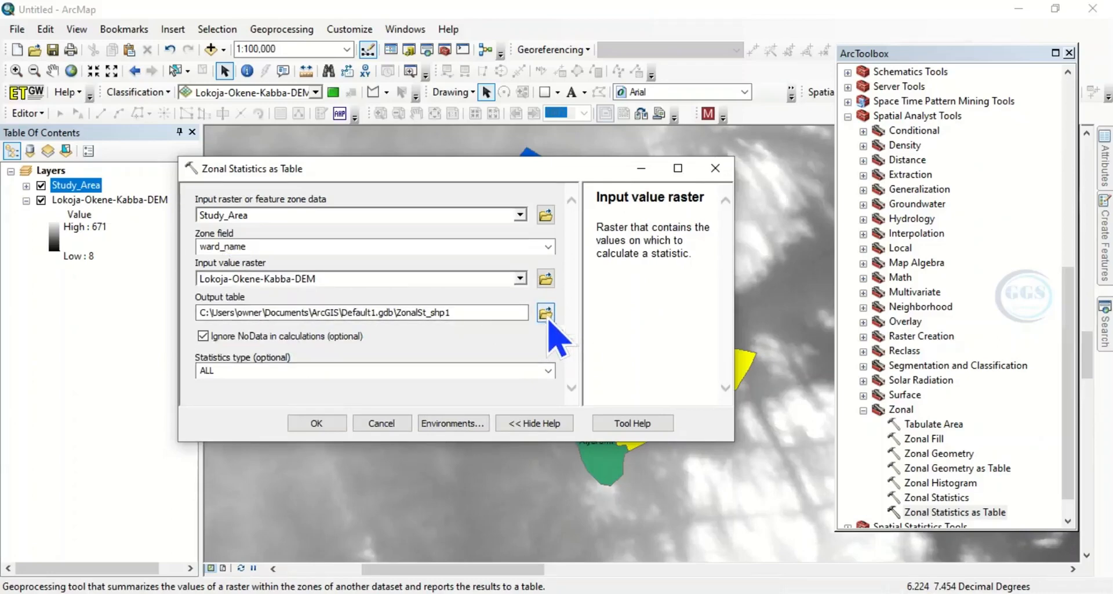
# Step: Browse the output location to the EXERCISE folder on the desktop
pyautogui.click(545, 314)
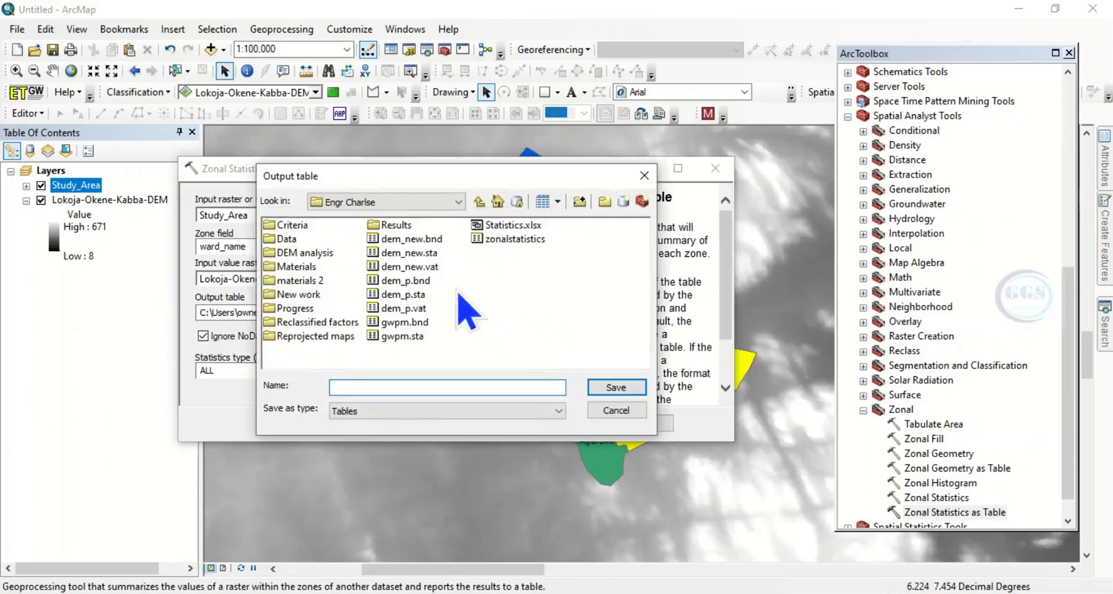
pyautogui.moveTo(394, 302)
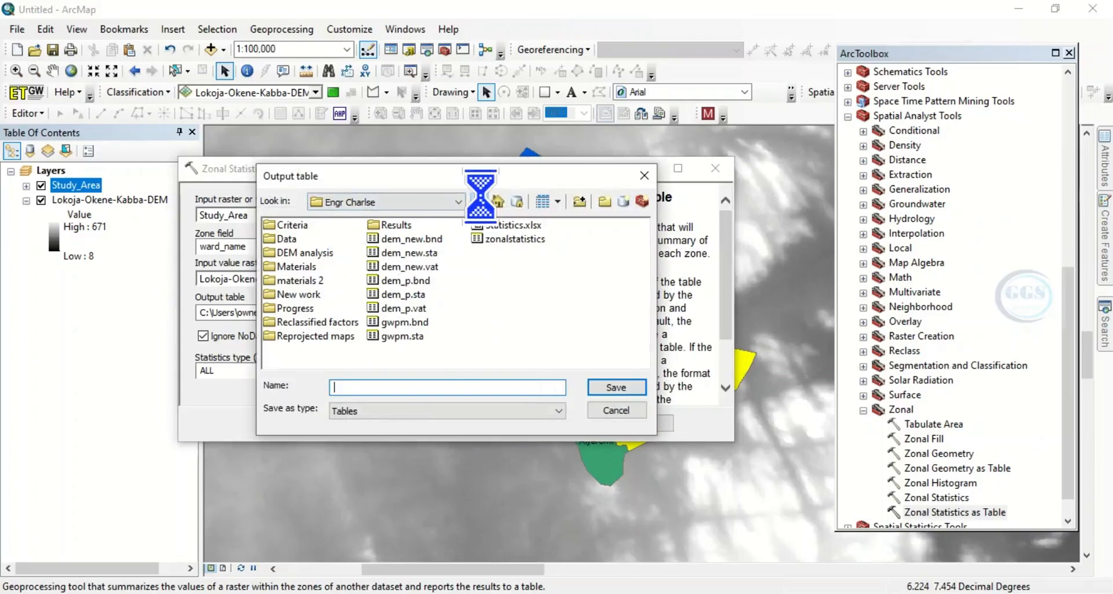
pyautogui.click(477, 202)
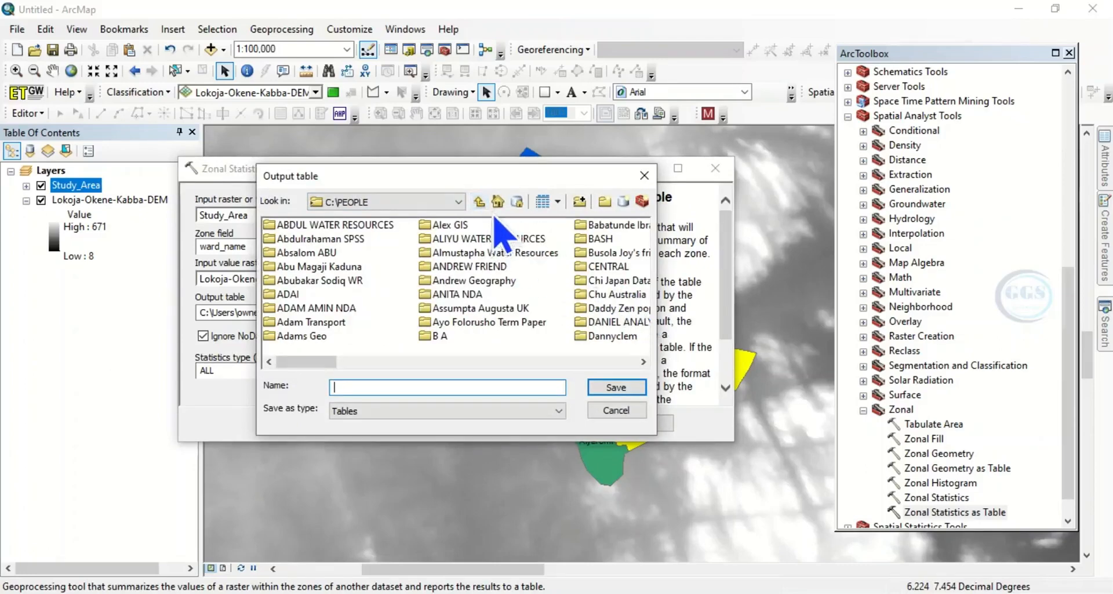
pyautogui.click(497, 202)
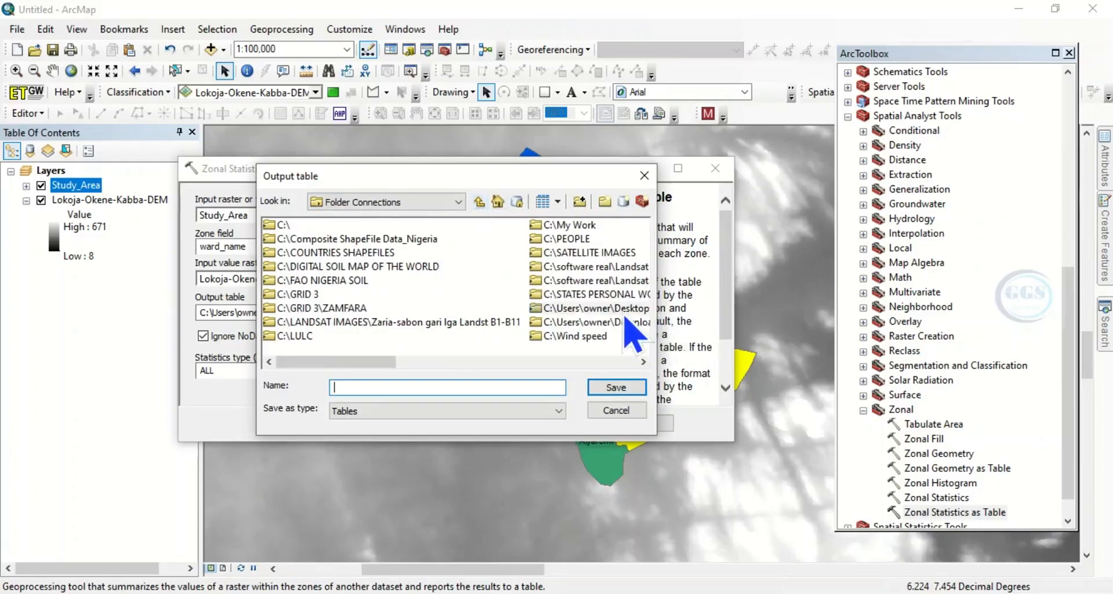
pyautogui.doubleClick(596, 308)
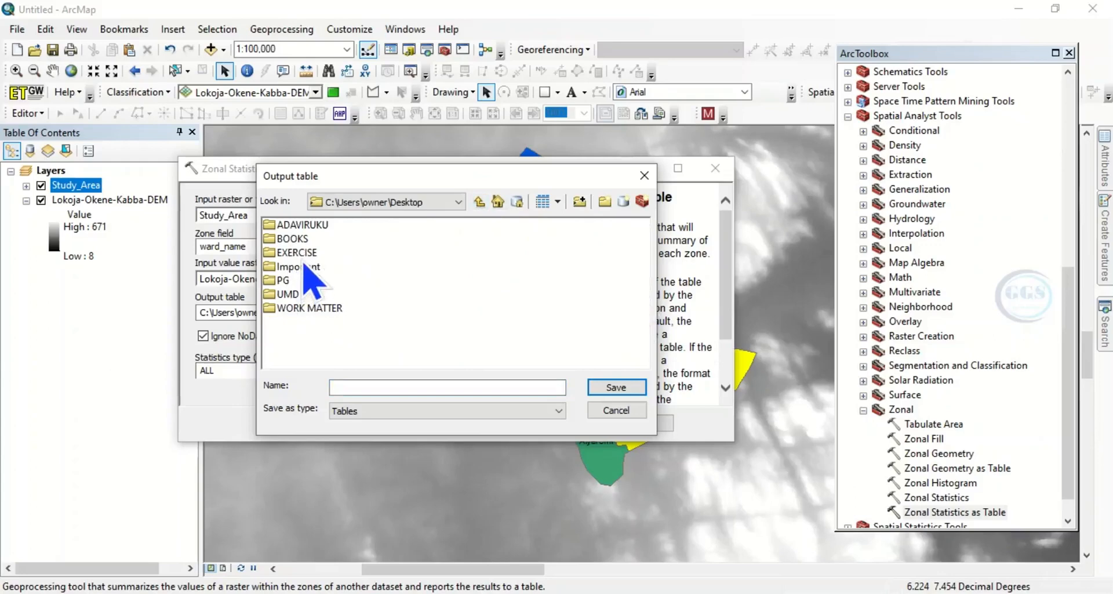
pyautogui.doubleClick(297, 252)
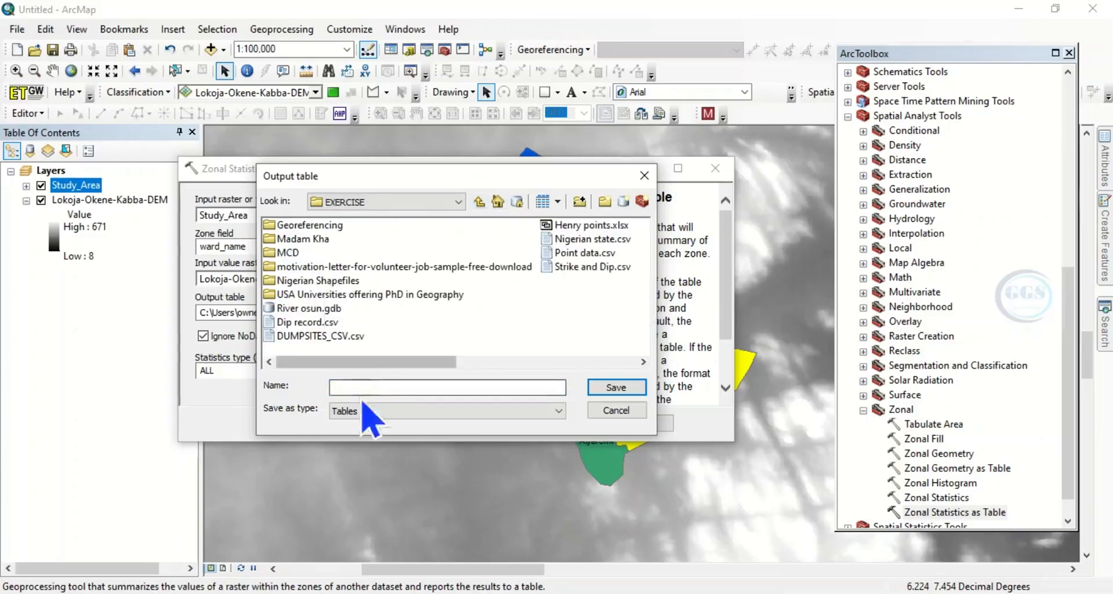
# Step: Name the output table 'Zonal tatistics' and save it in EXERCISE
pyautogui.click(446, 386)
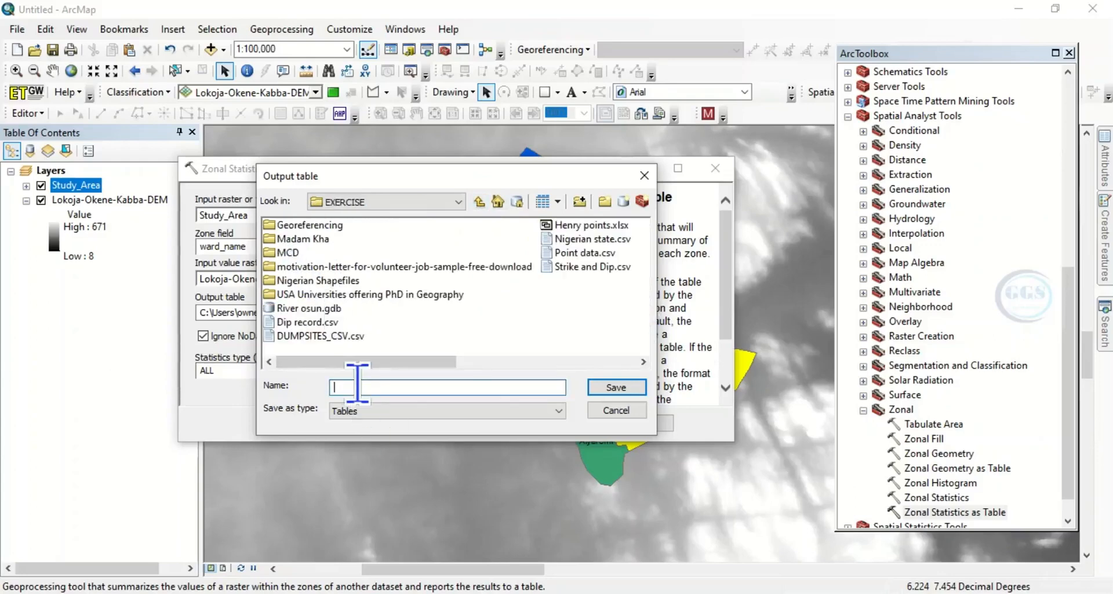
pyautogui.write('Z')
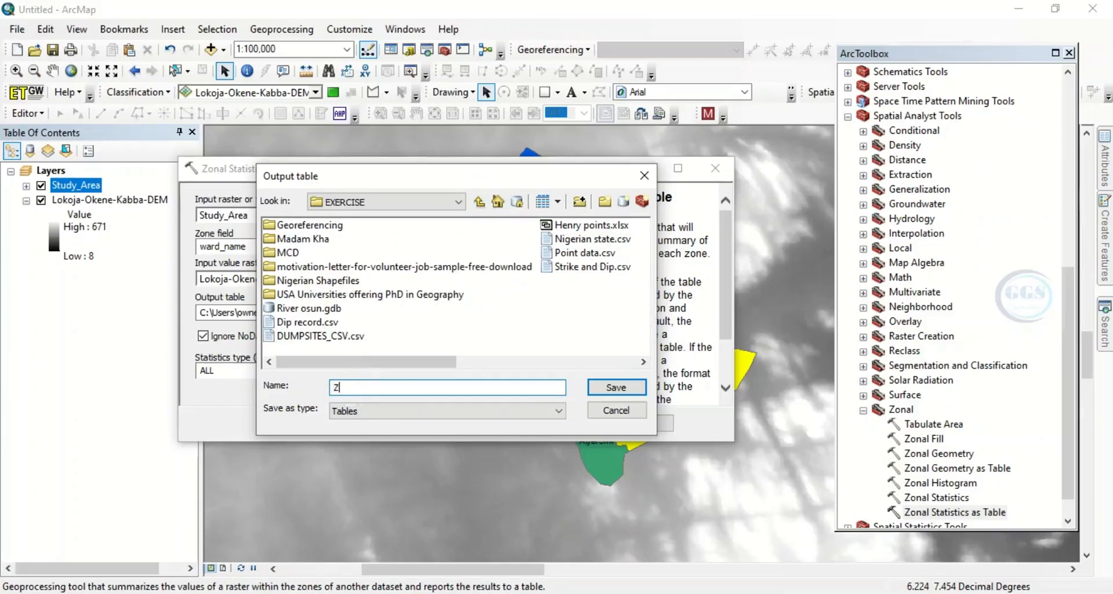
pyautogui.write('onal')
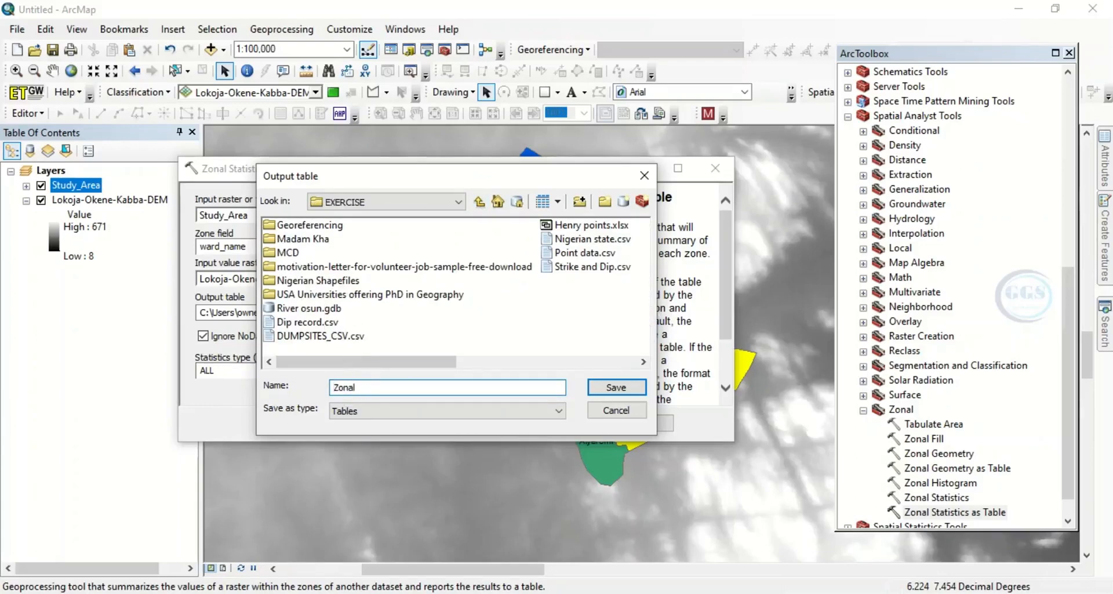
pyautogui.write('Sta')
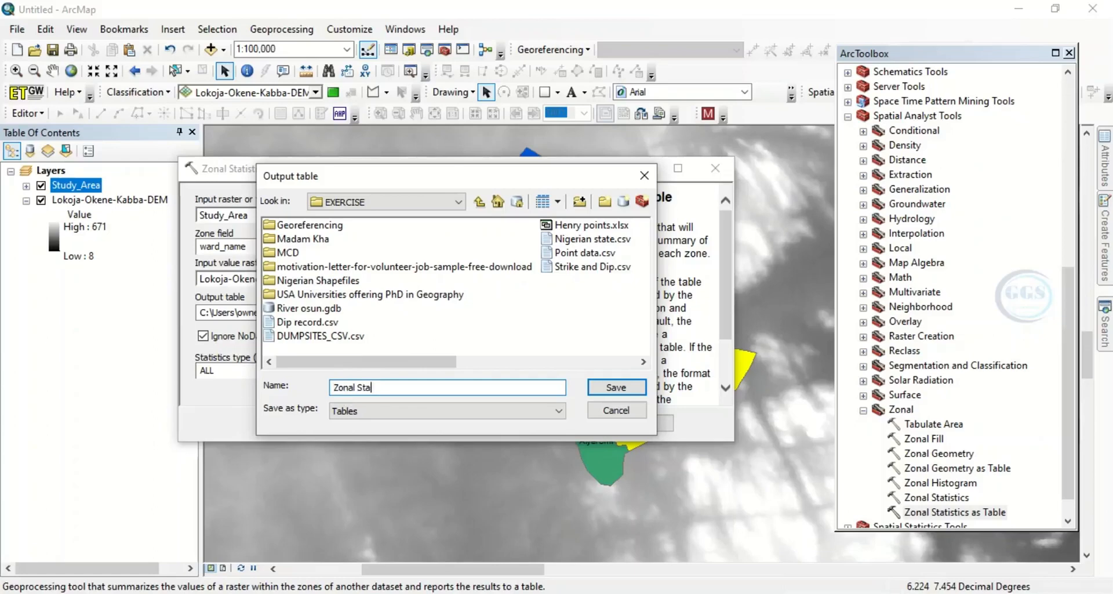
pyautogui.write('tistics')
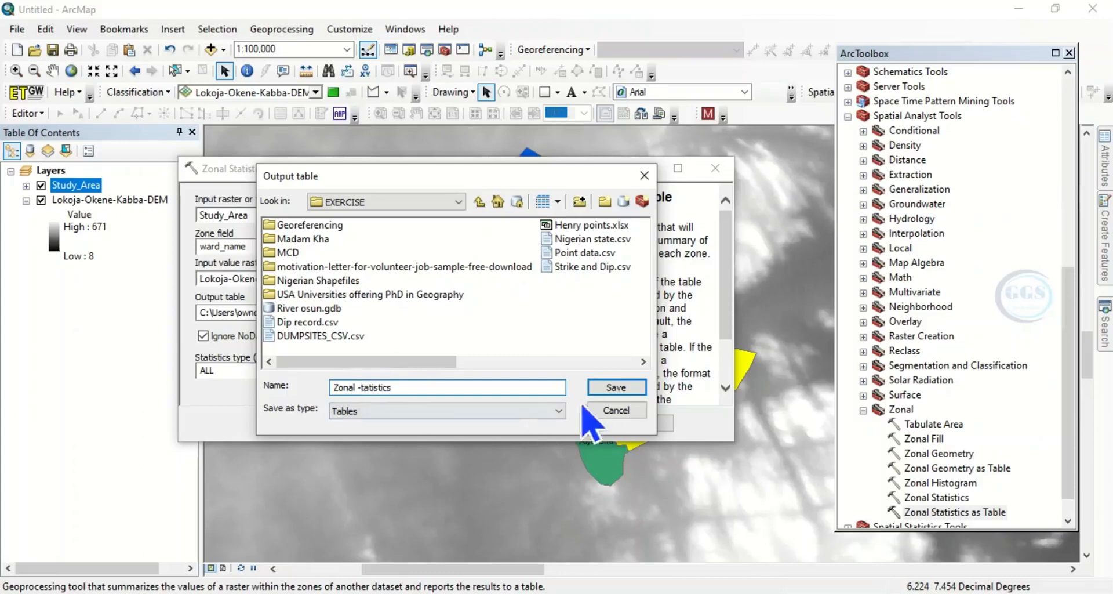
pyautogui.click(615, 387)
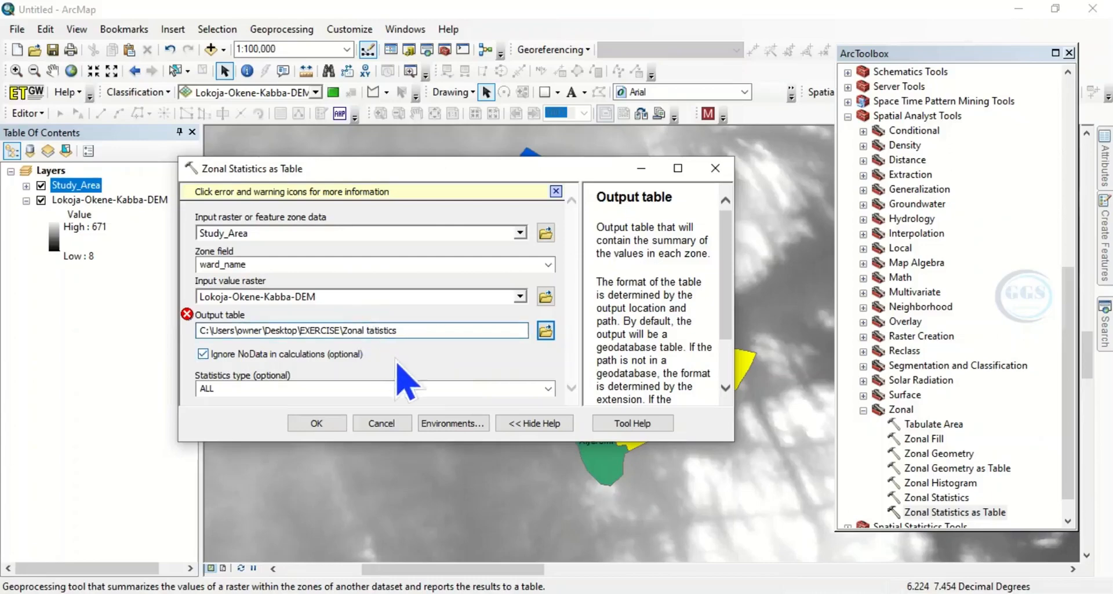
# Step: Correct the name to Zonal_tatistics, turn off Ignore NoData, keep statistics type ALL and run the tool
pyautogui.click(362, 330)
pyautogui.write('_')
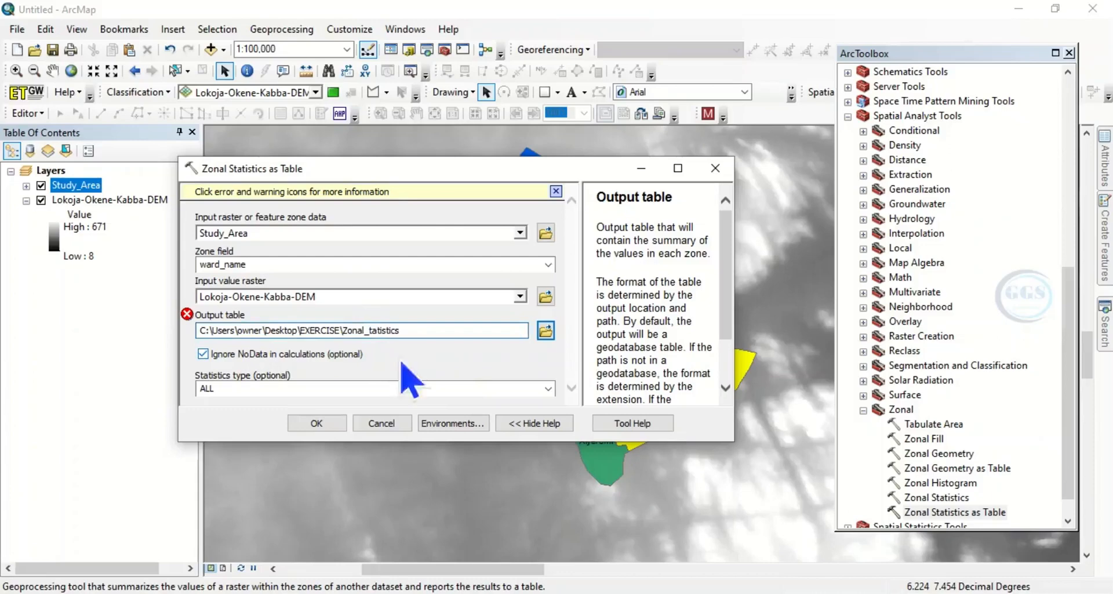
pyautogui.click(203, 337)
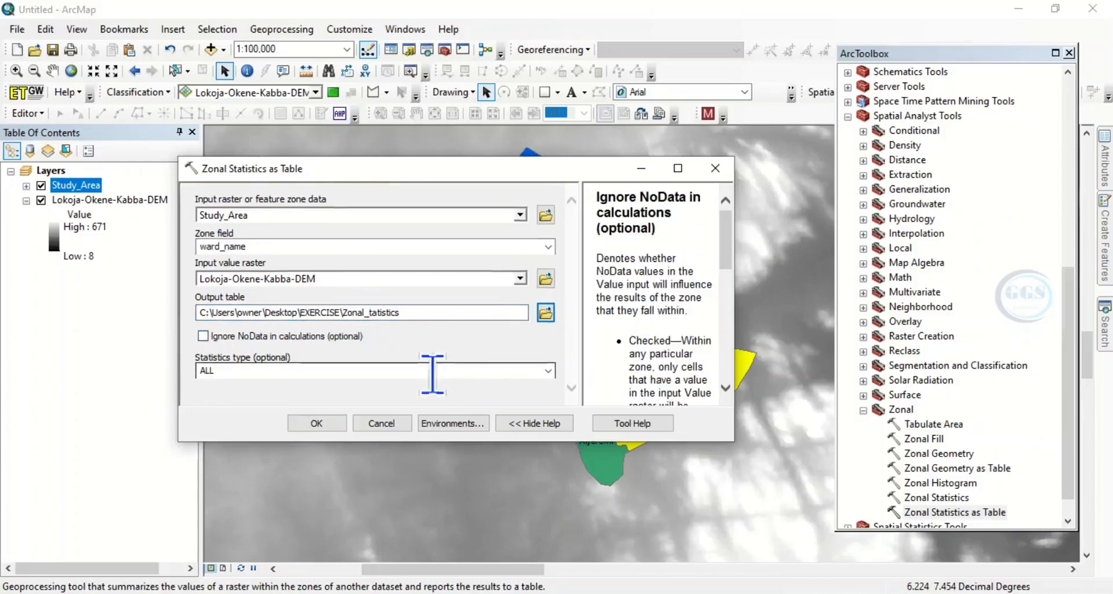
pyautogui.moveTo(249, 373)
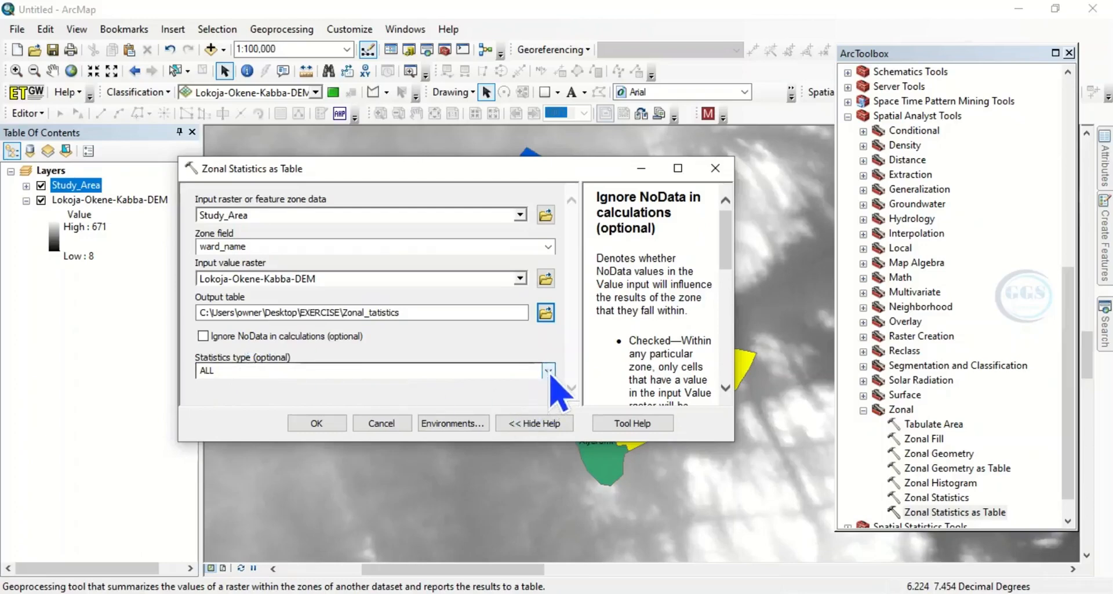
pyautogui.click(547, 370)
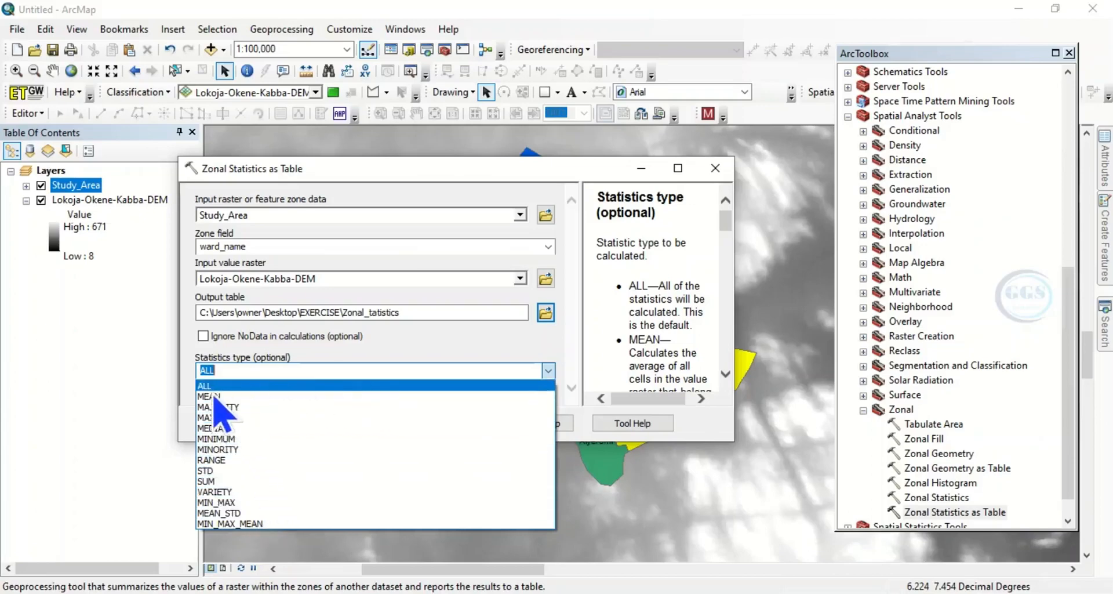
pyautogui.click(206, 386)
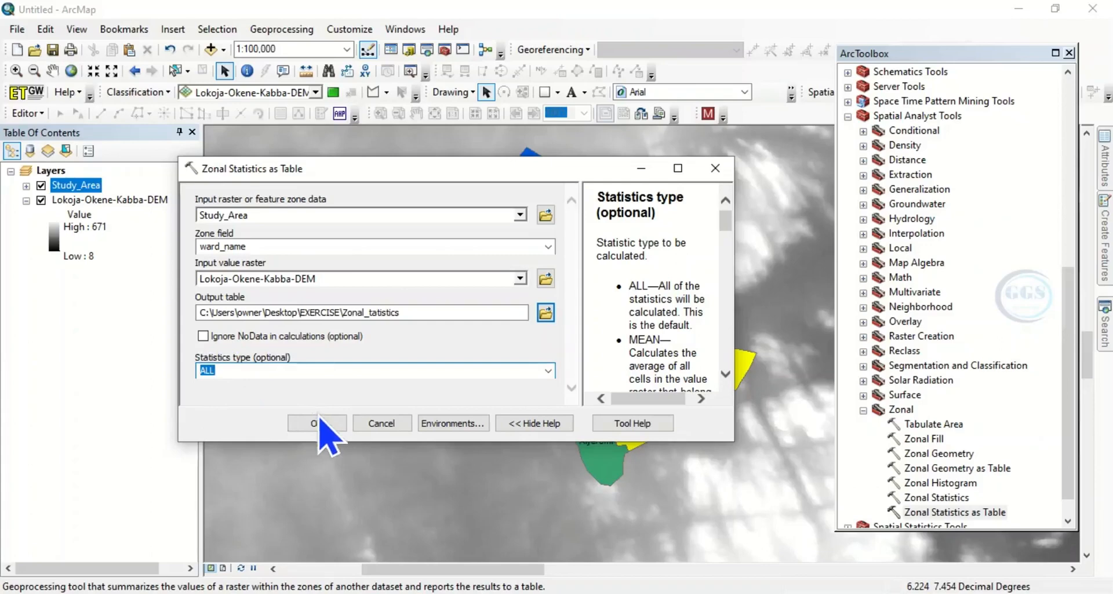
pyautogui.click(315, 422)
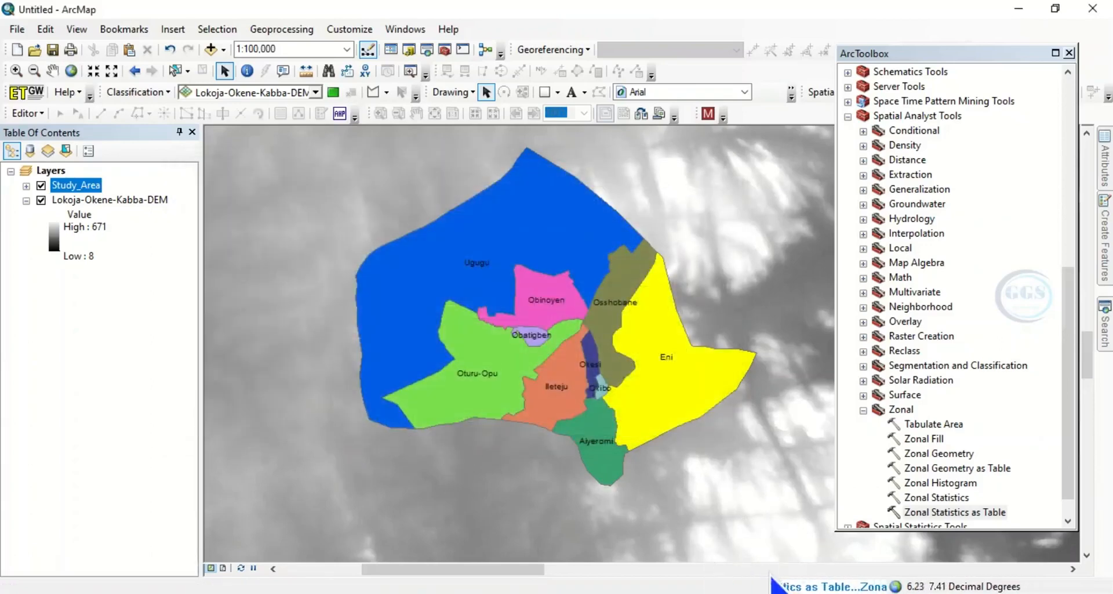
pyautogui.moveTo(653, 411)
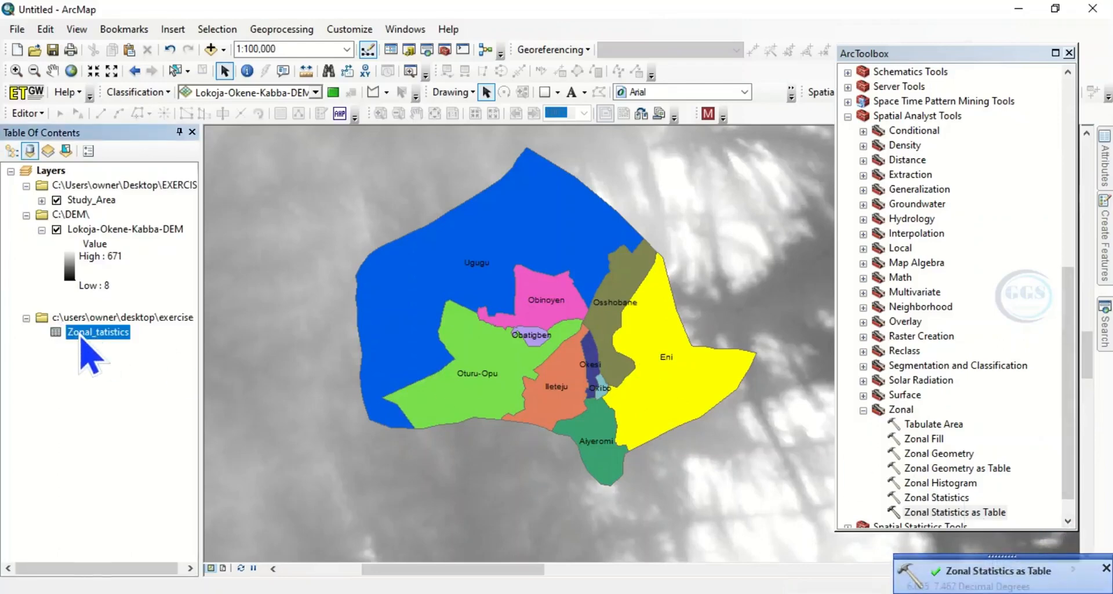
# Step: View the Zonal_tatistics table's per-ward count, area, min, max, range, mean and std, then close it
pyautogui.rightClick(98, 332)
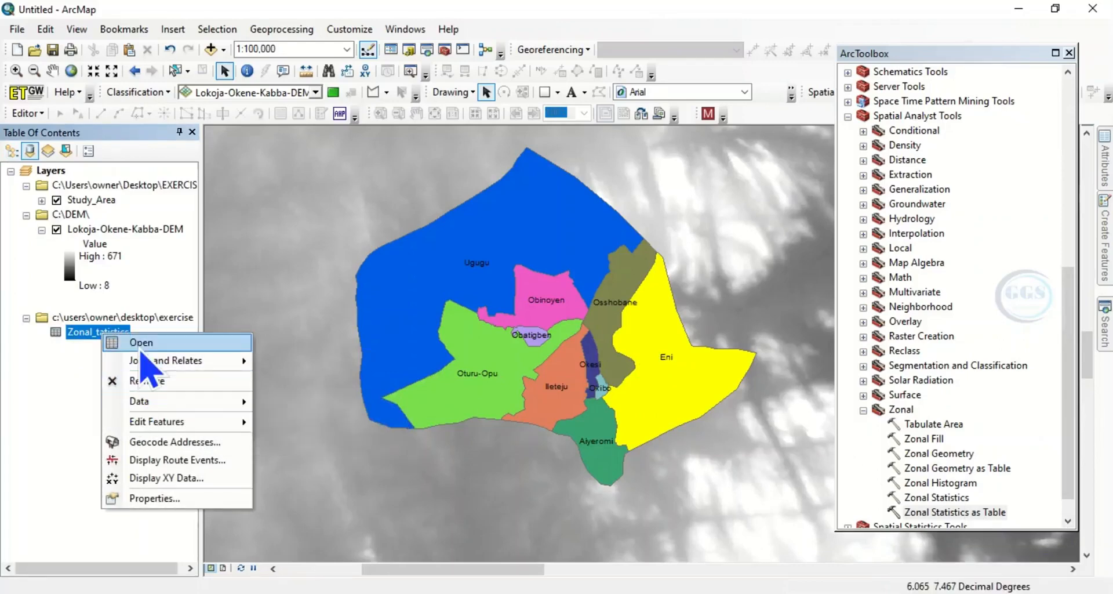
pyautogui.click(140, 342)
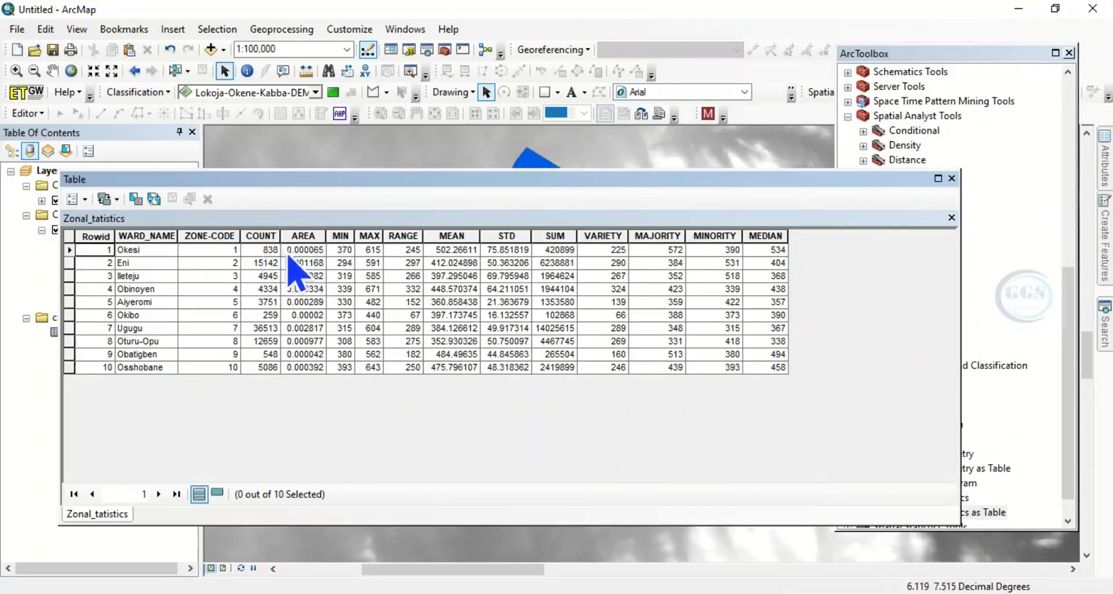
pyautogui.moveTo(348, 270)
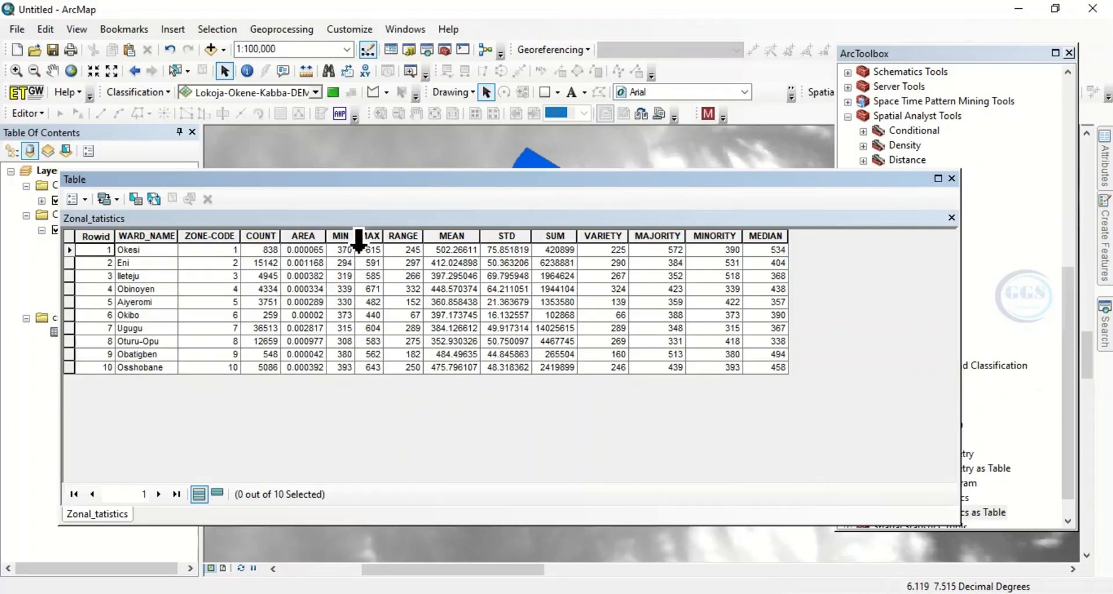
pyautogui.moveTo(422, 270)
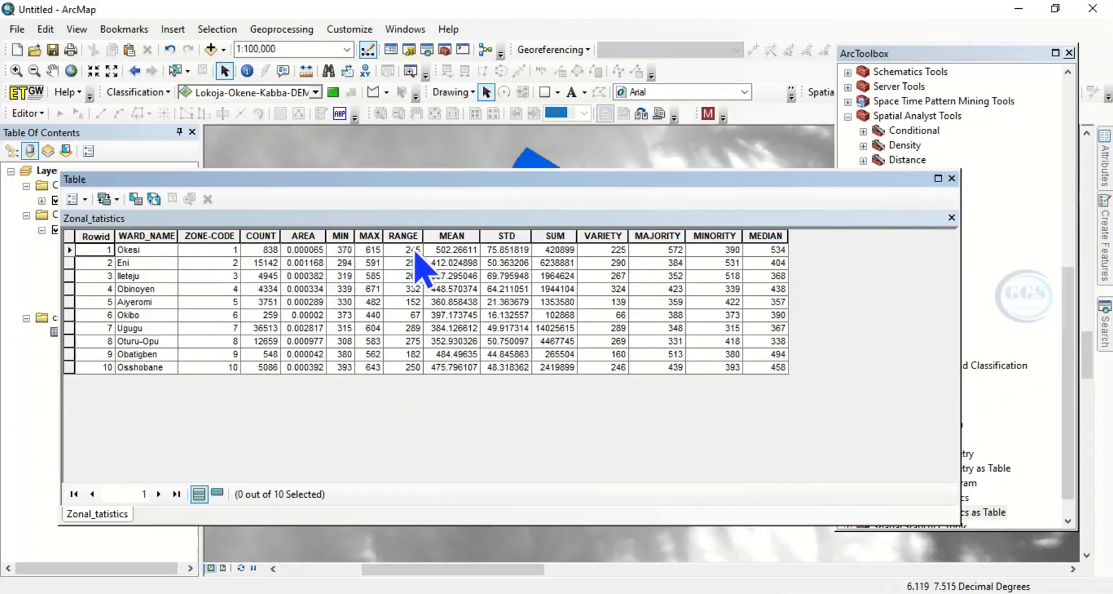
pyautogui.moveTo(550, 276)
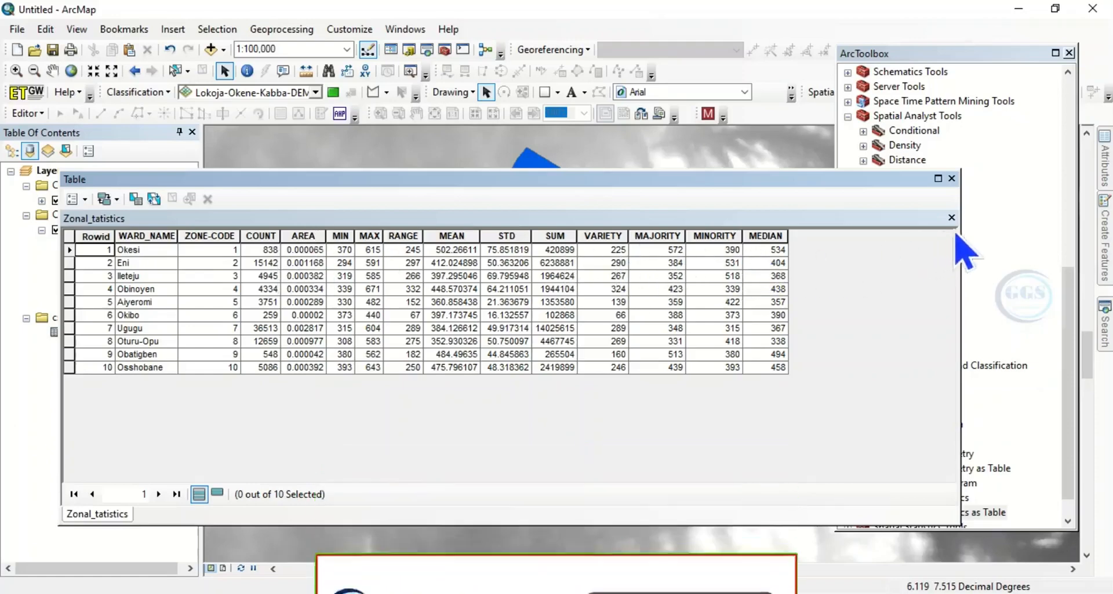
pyautogui.click(951, 217)
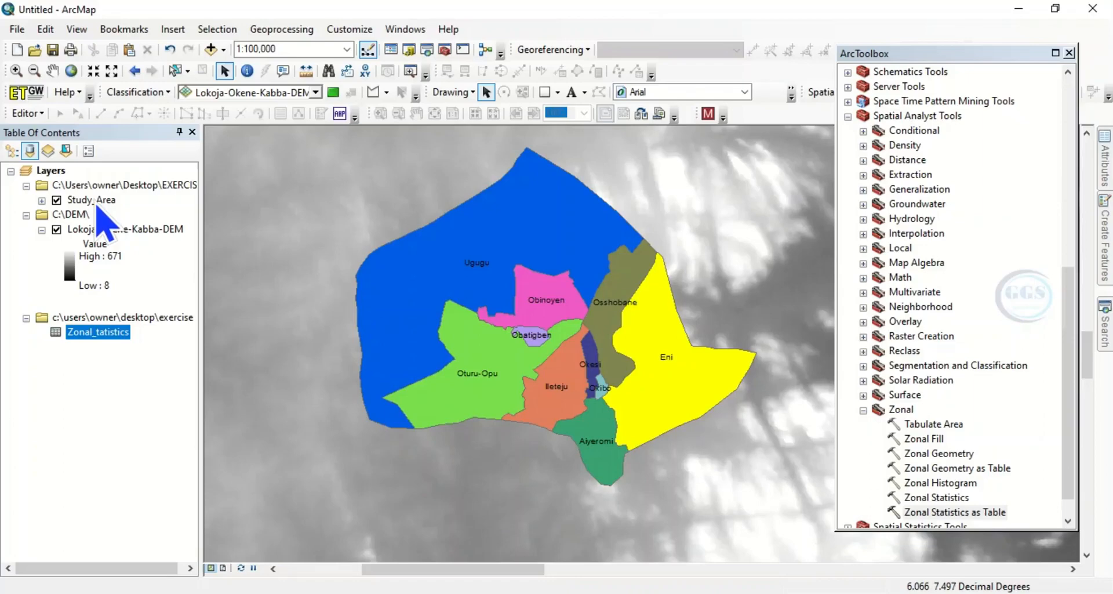
pyautogui.click(101, 199)
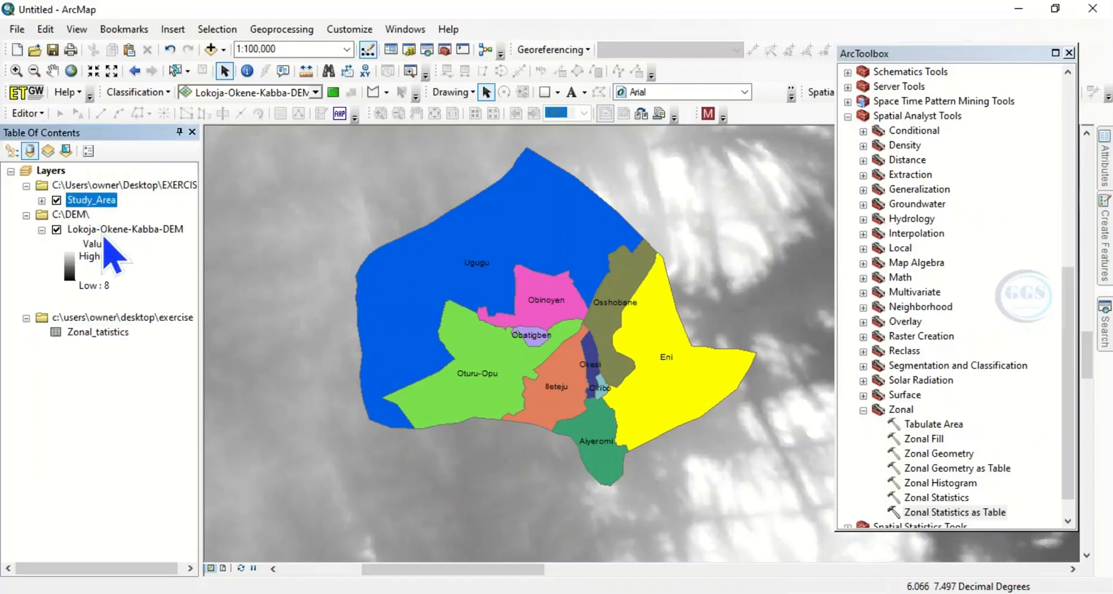
pyautogui.click(91, 199)
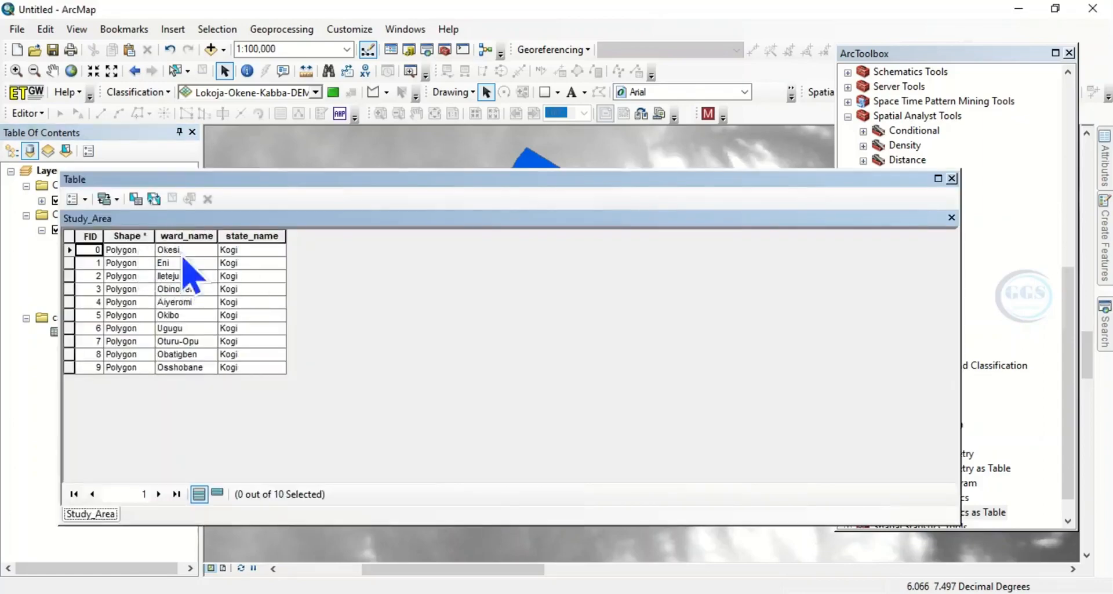
pyautogui.moveTo(959, 198)
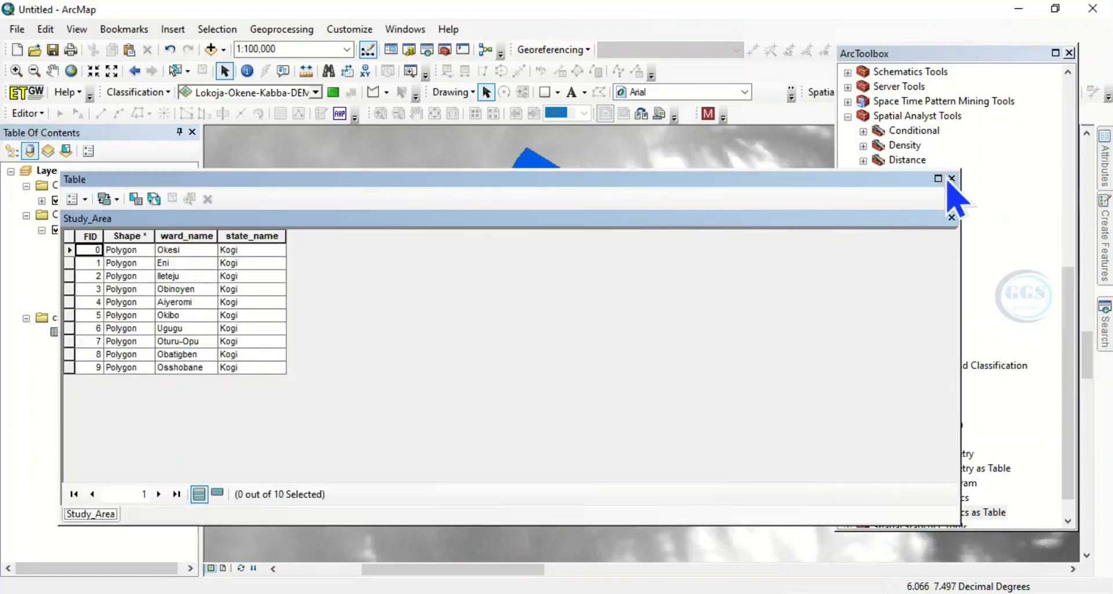
pyautogui.click(951, 179)
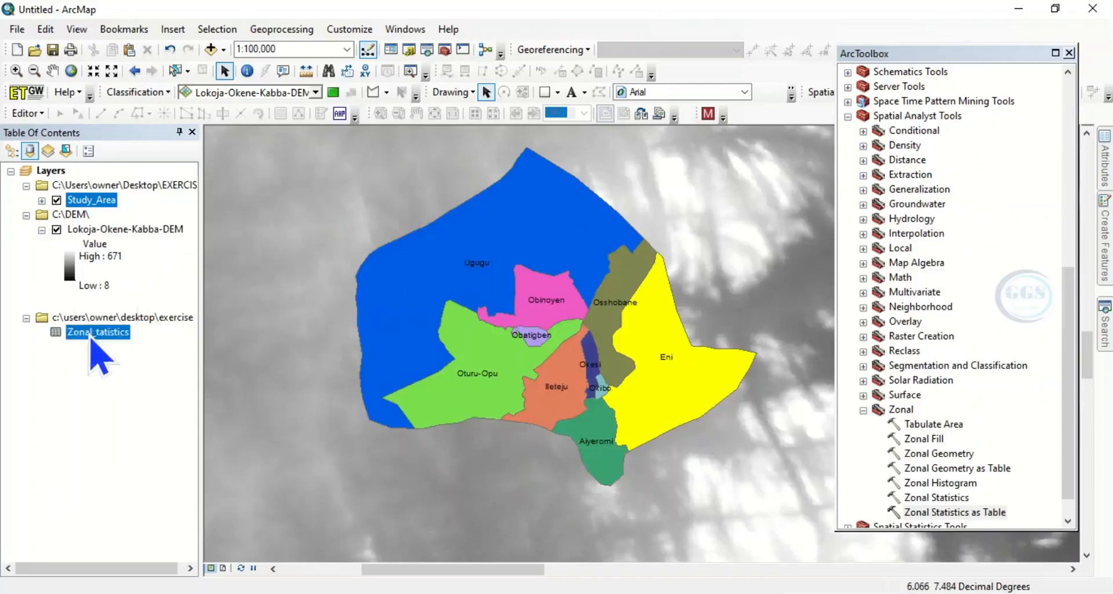
pyautogui.rightClick(97, 332)
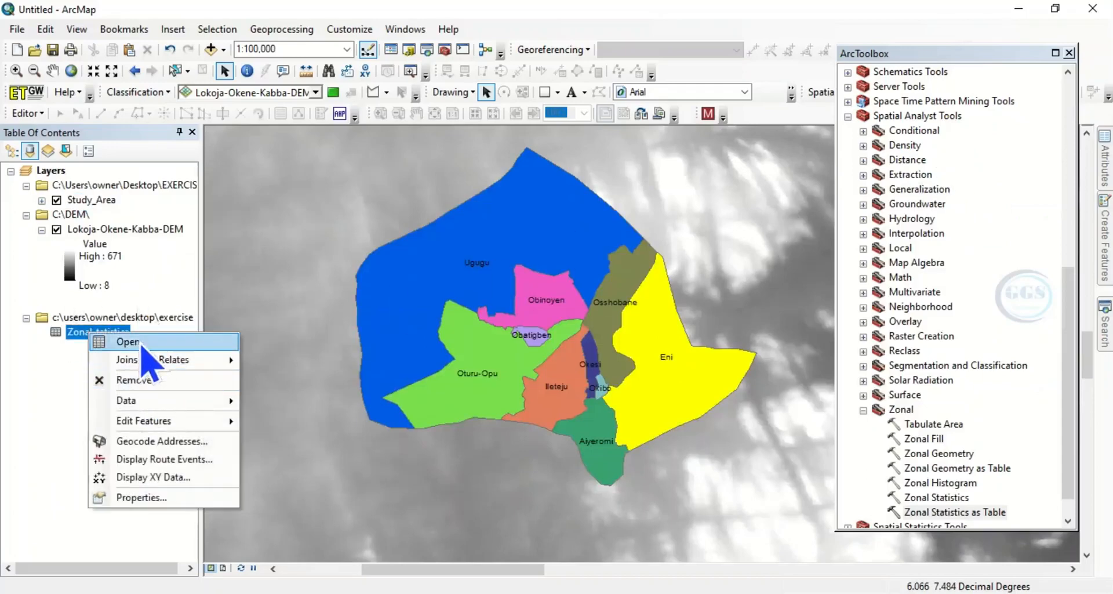
pyautogui.click(127, 342)
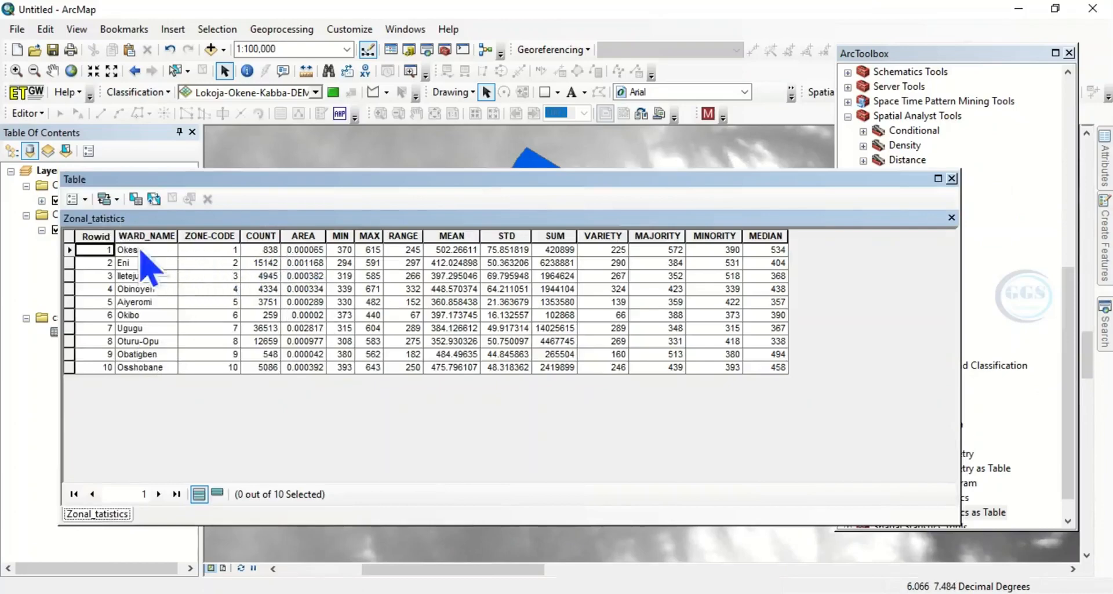
pyautogui.moveTo(937, 224)
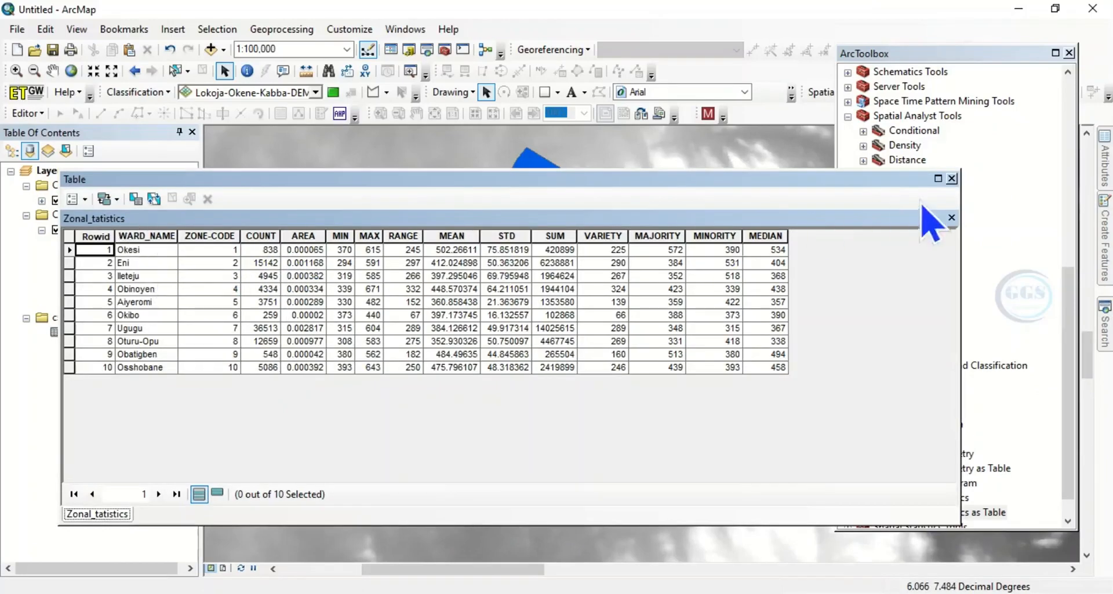
pyautogui.click(951, 217)
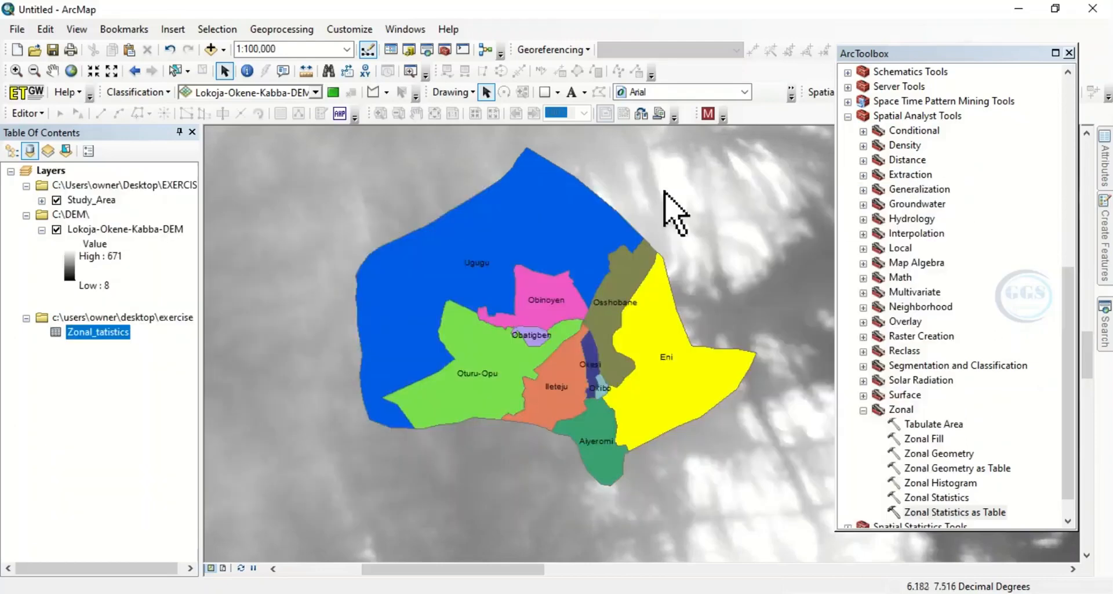
pyautogui.moveTo(106, 217)
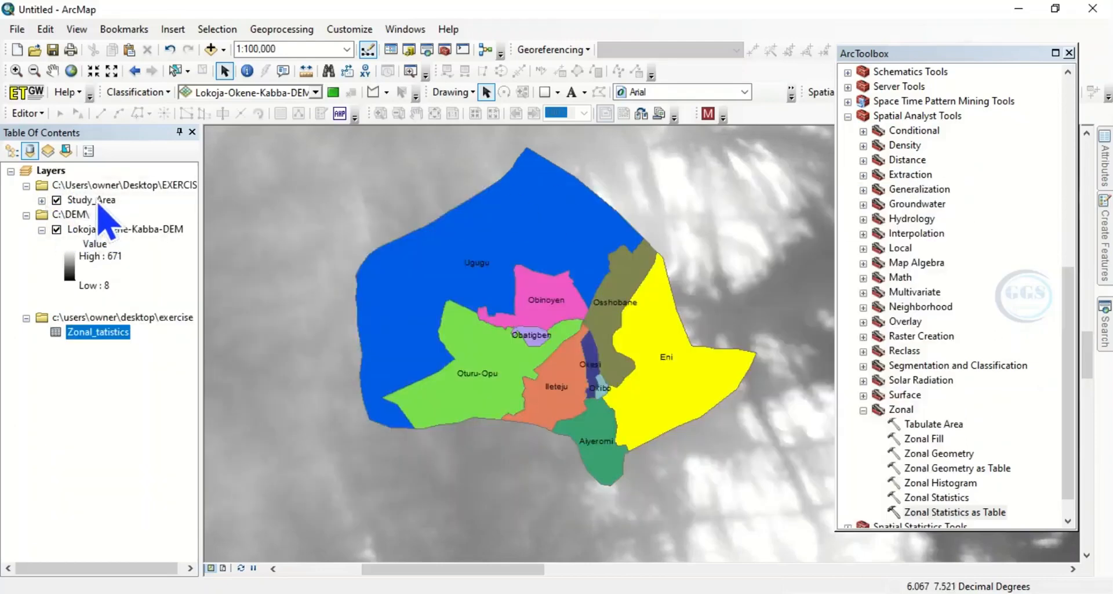
pyautogui.moveTo(468, 245)
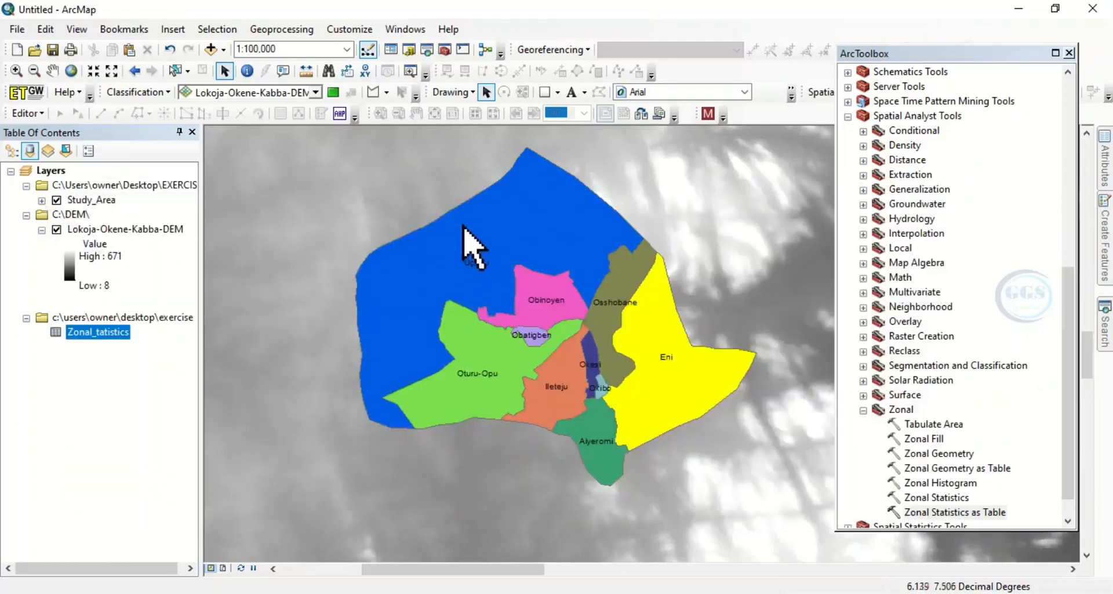
pyautogui.rightClick(91, 199)
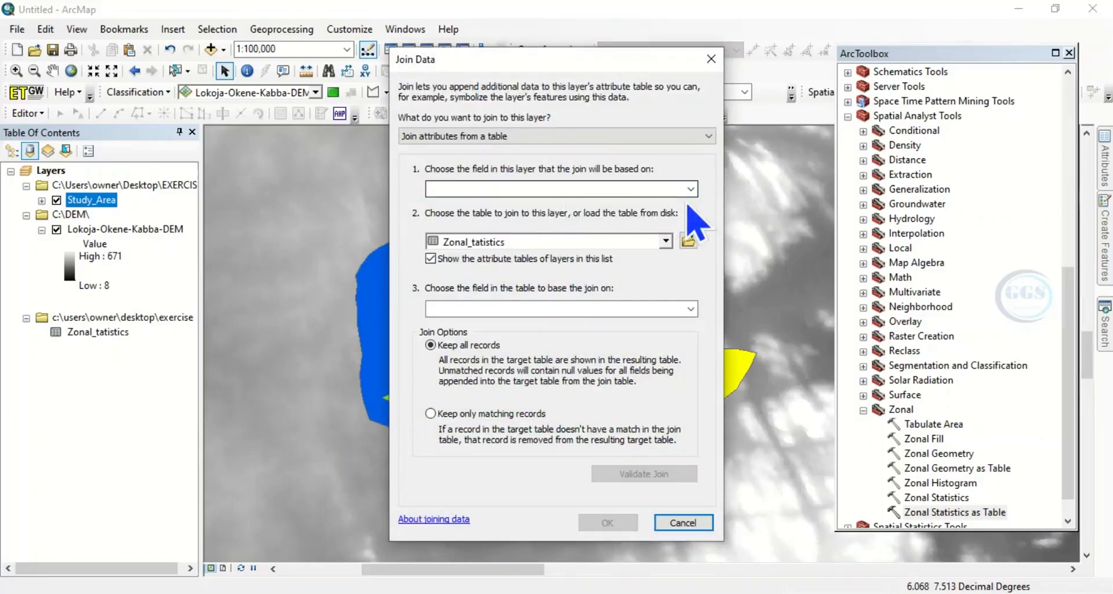
# Step: Join Zonal_tatistics to Study_Area on ward_name / WARD_NAME keeping all records, with an index on the join field
pyautogui.click(689, 187)
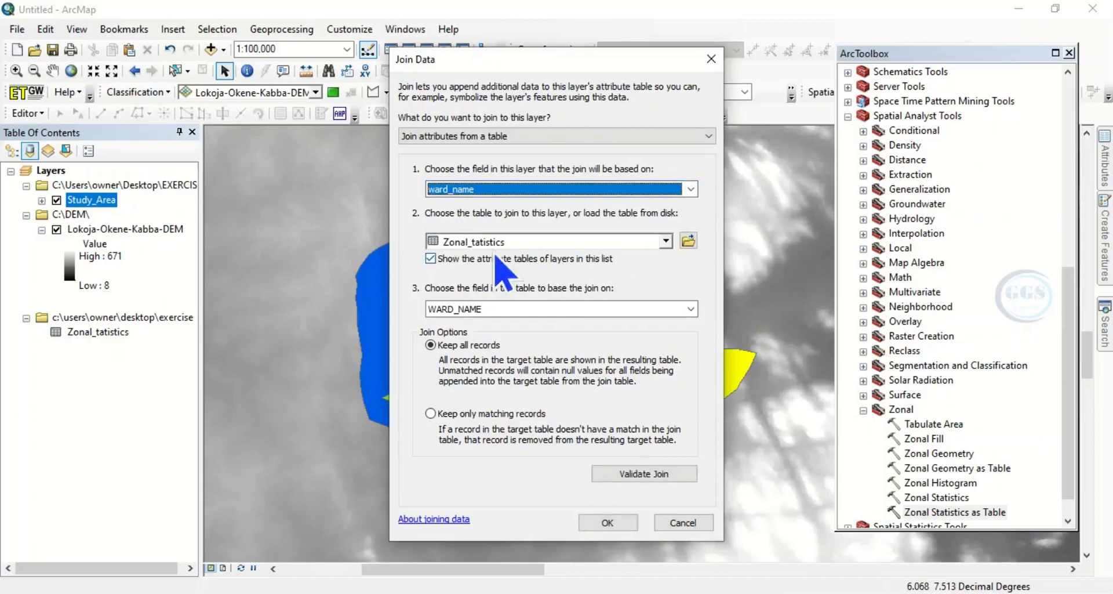
pyautogui.moveTo(498, 267)
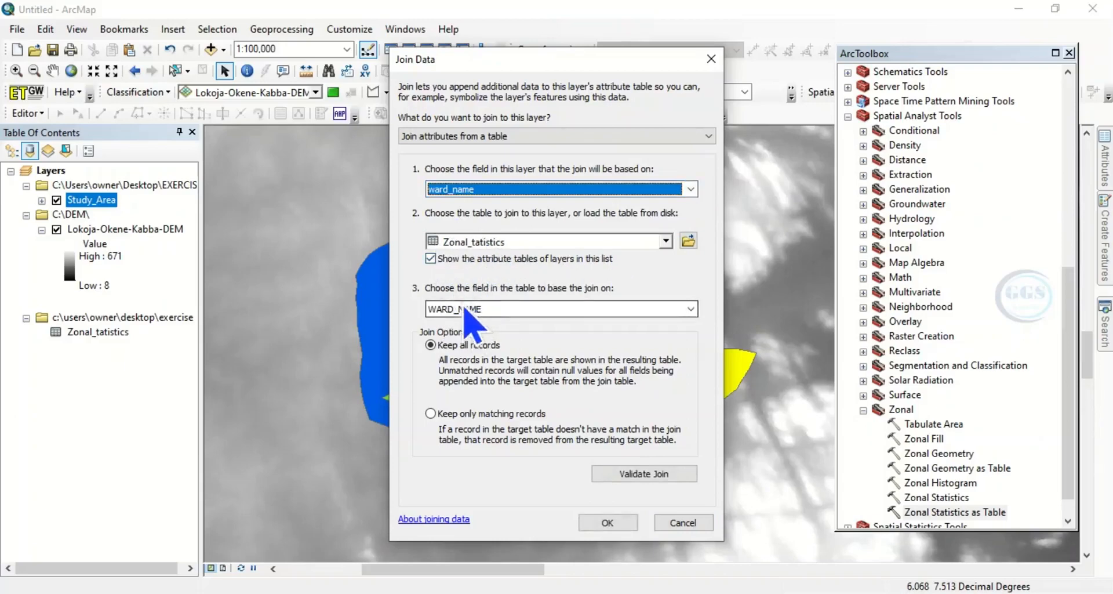
pyautogui.moveTo(565, 380)
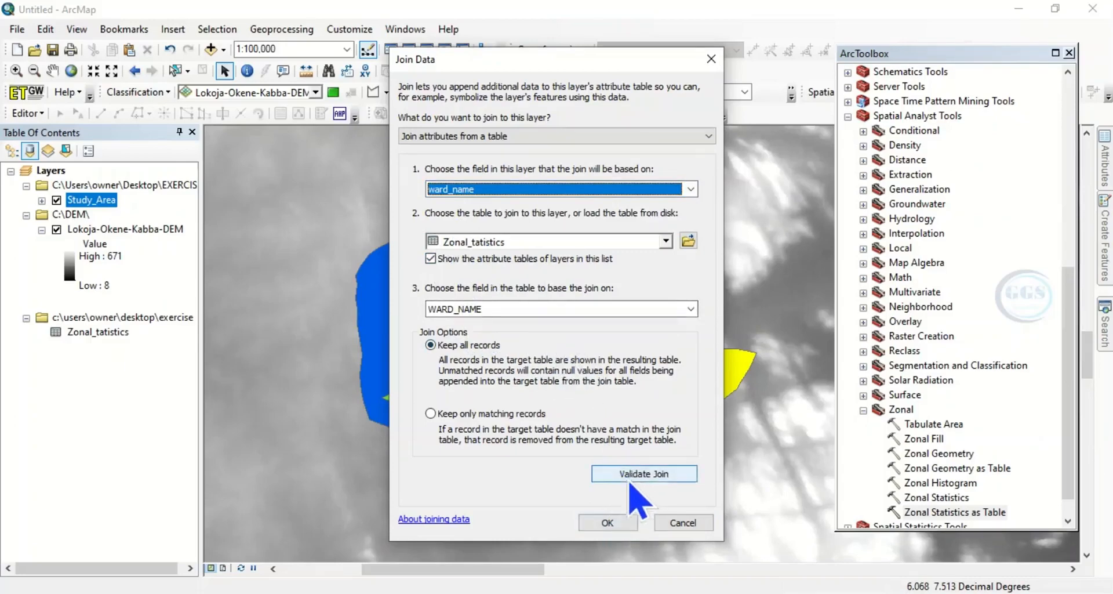
pyautogui.moveTo(619, 522)
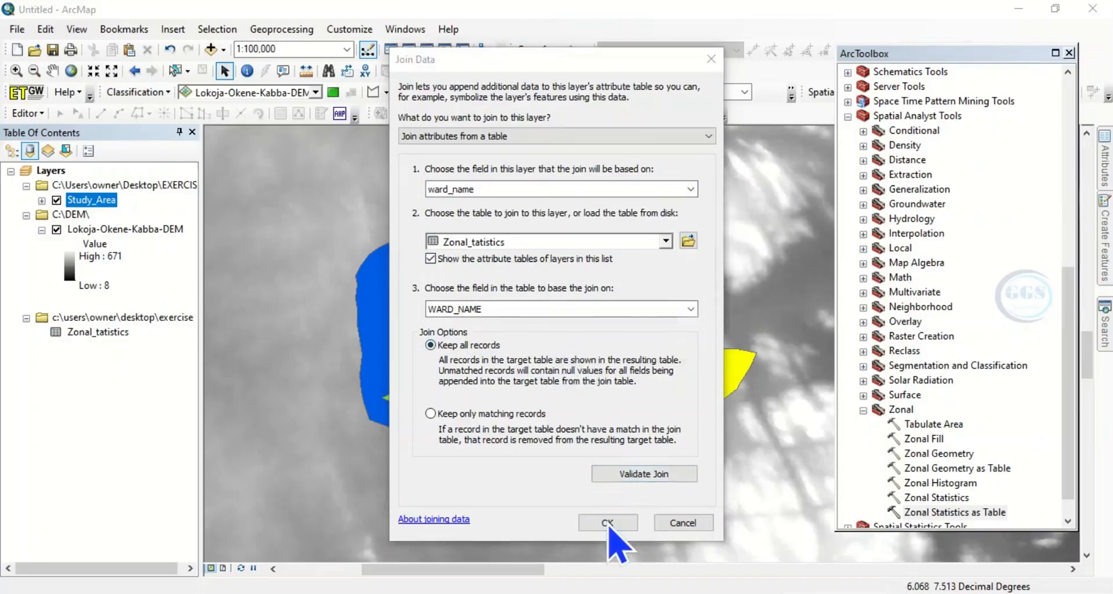
pyautogui.click(606, 521)
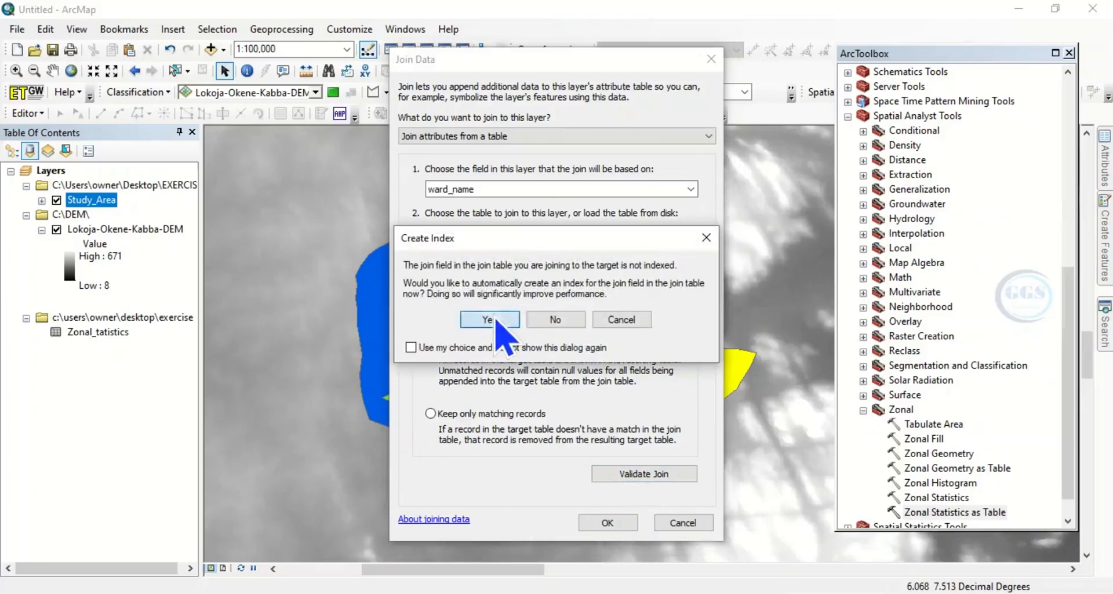
pyautogui.click(487, 319)
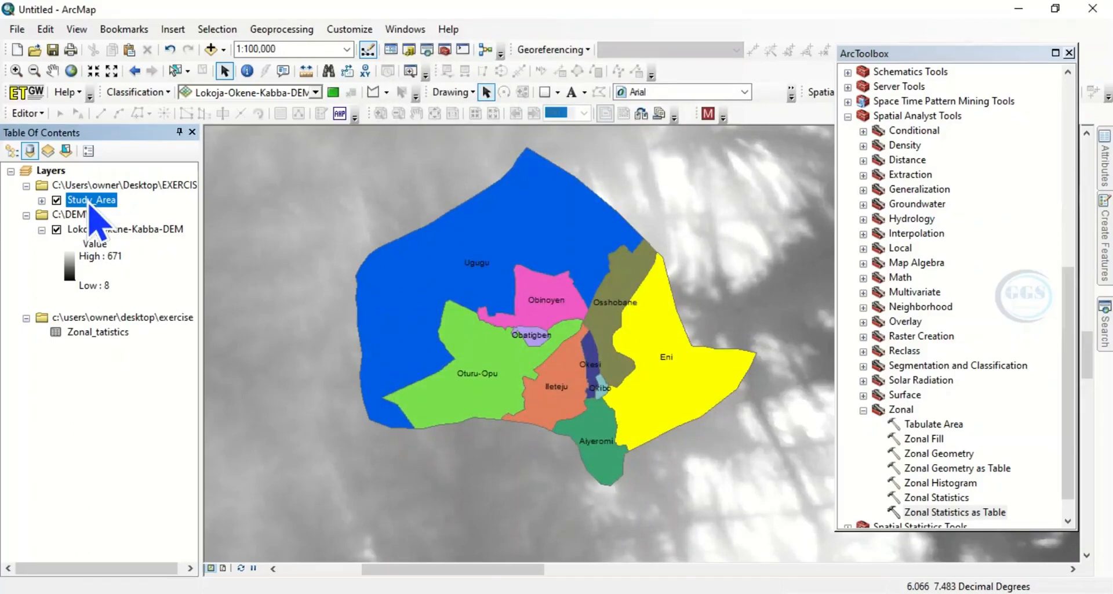
# Step: Show the Study_Area attribute table with the joined per-ward count, min, max, mean and std
pyautogui.rightClick(91, 200)
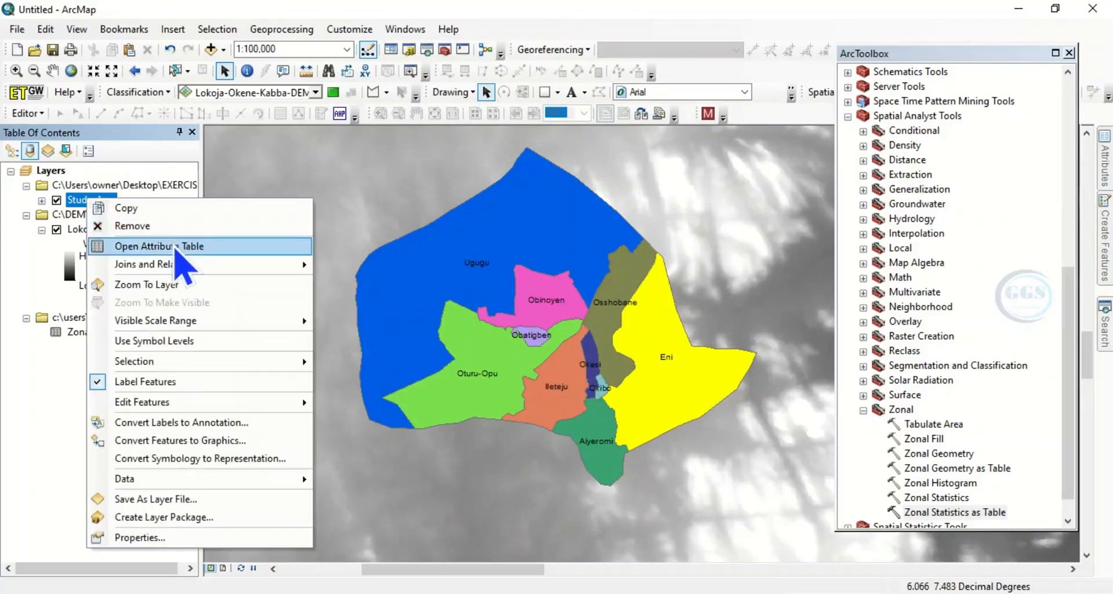
pyautogui.click(159, 246)
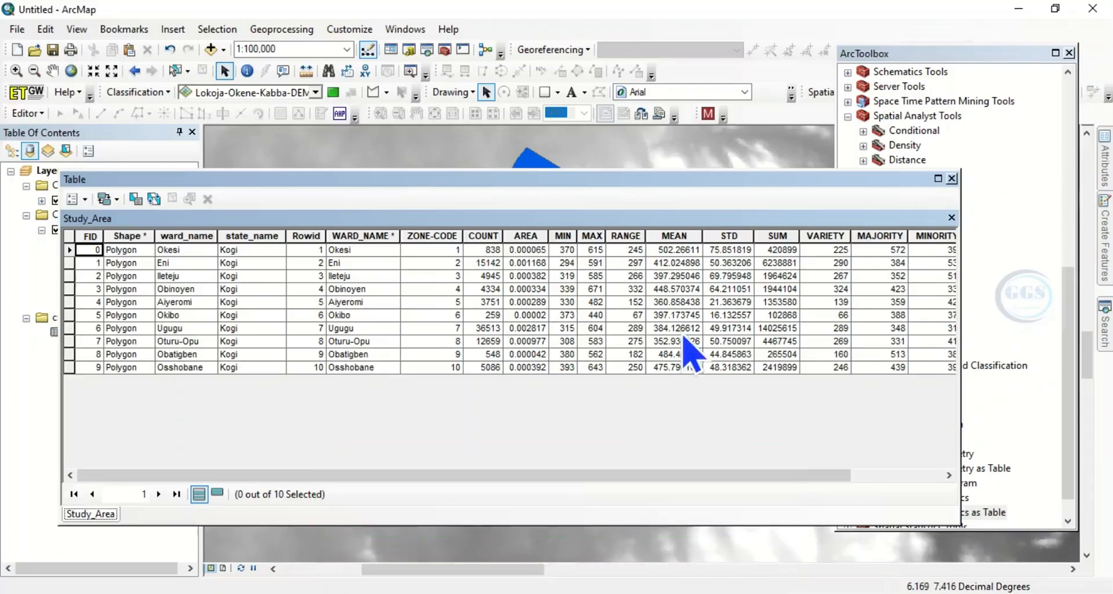
pyautogui.moveTo(707, 374)
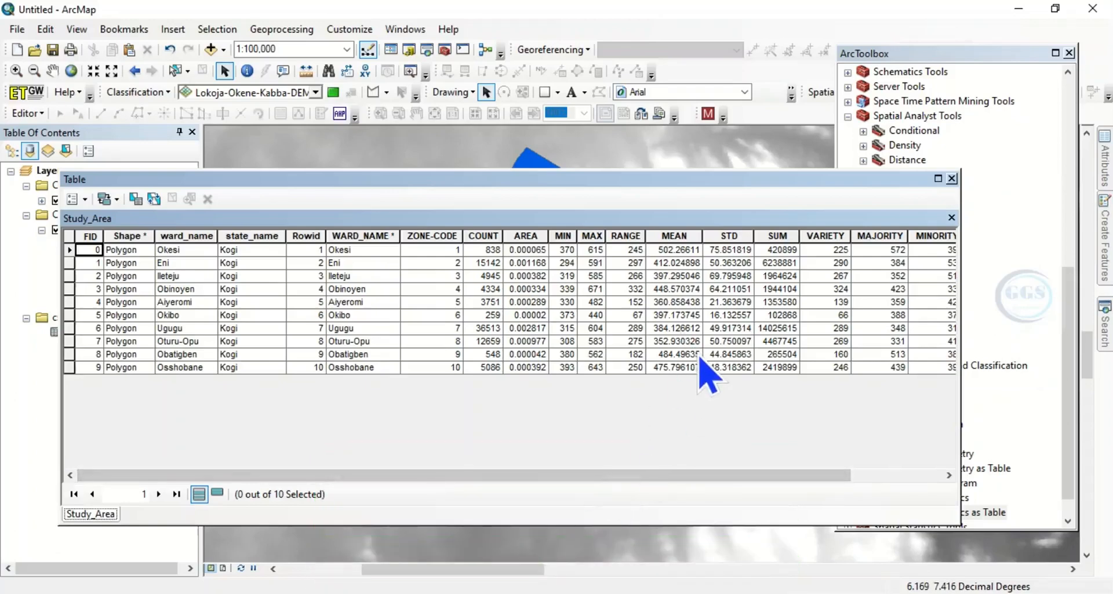
pyautogui.moveTo(664, 298)
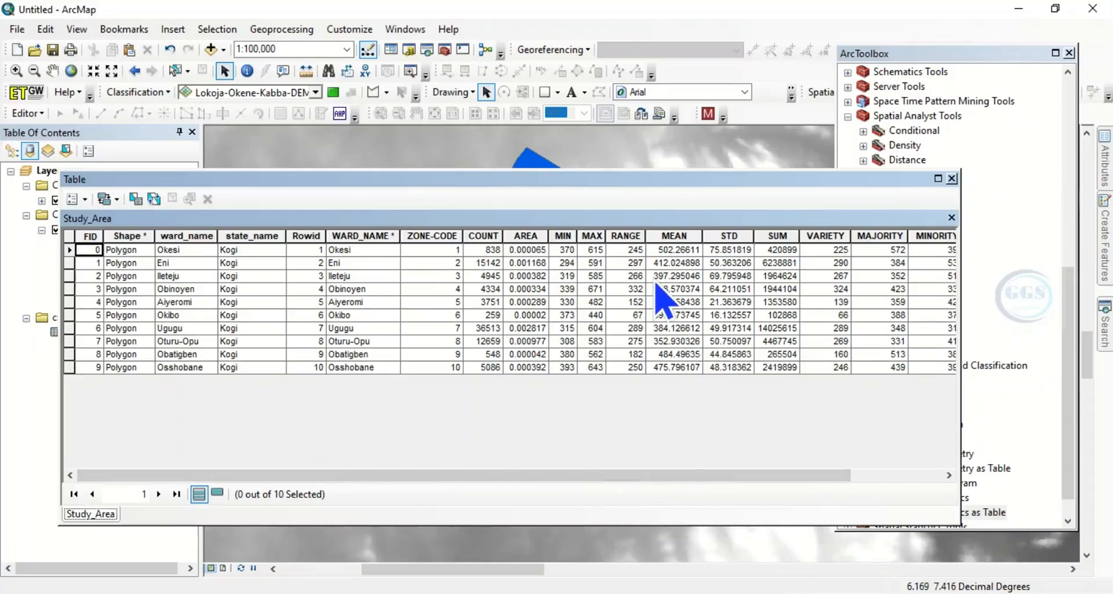
pyautogui.moveTo(472, 455)
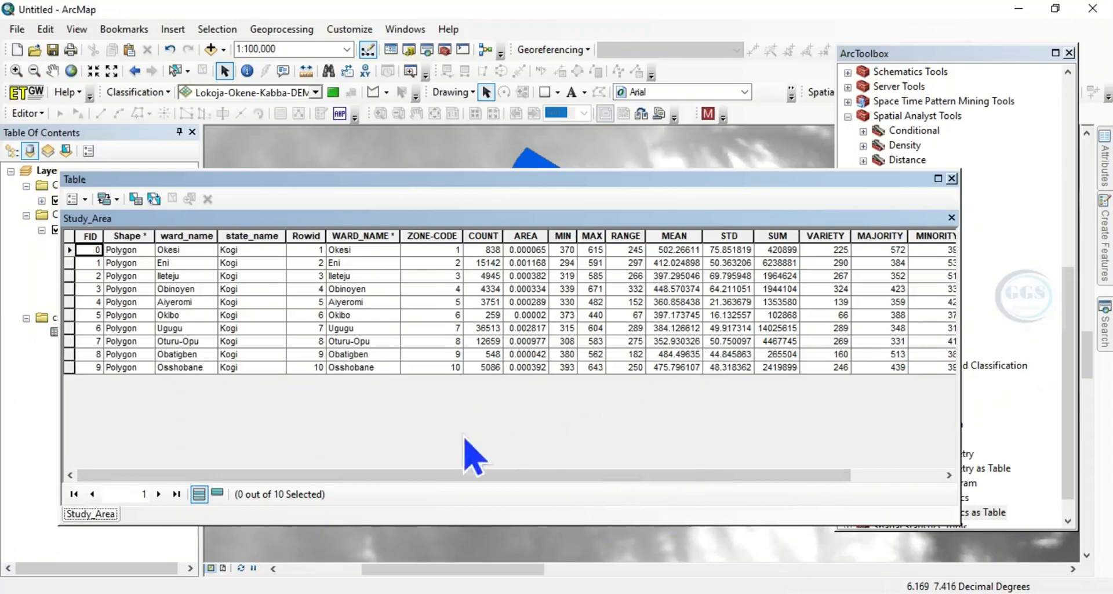